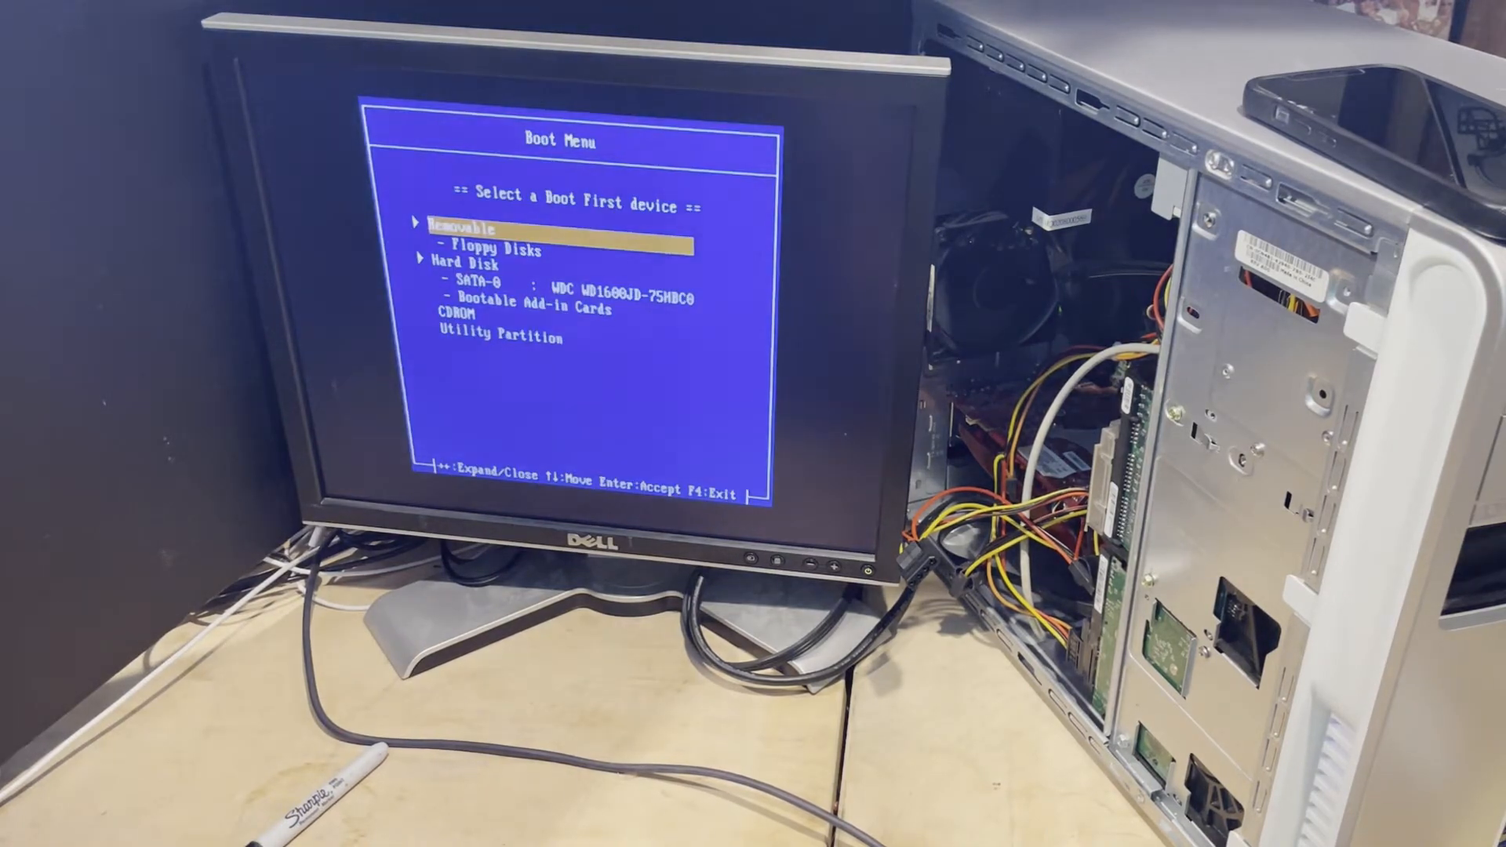
Select Bootable Add-in Cards in the Dell Boot Menu to boot Puppy Linux.
key(Down)
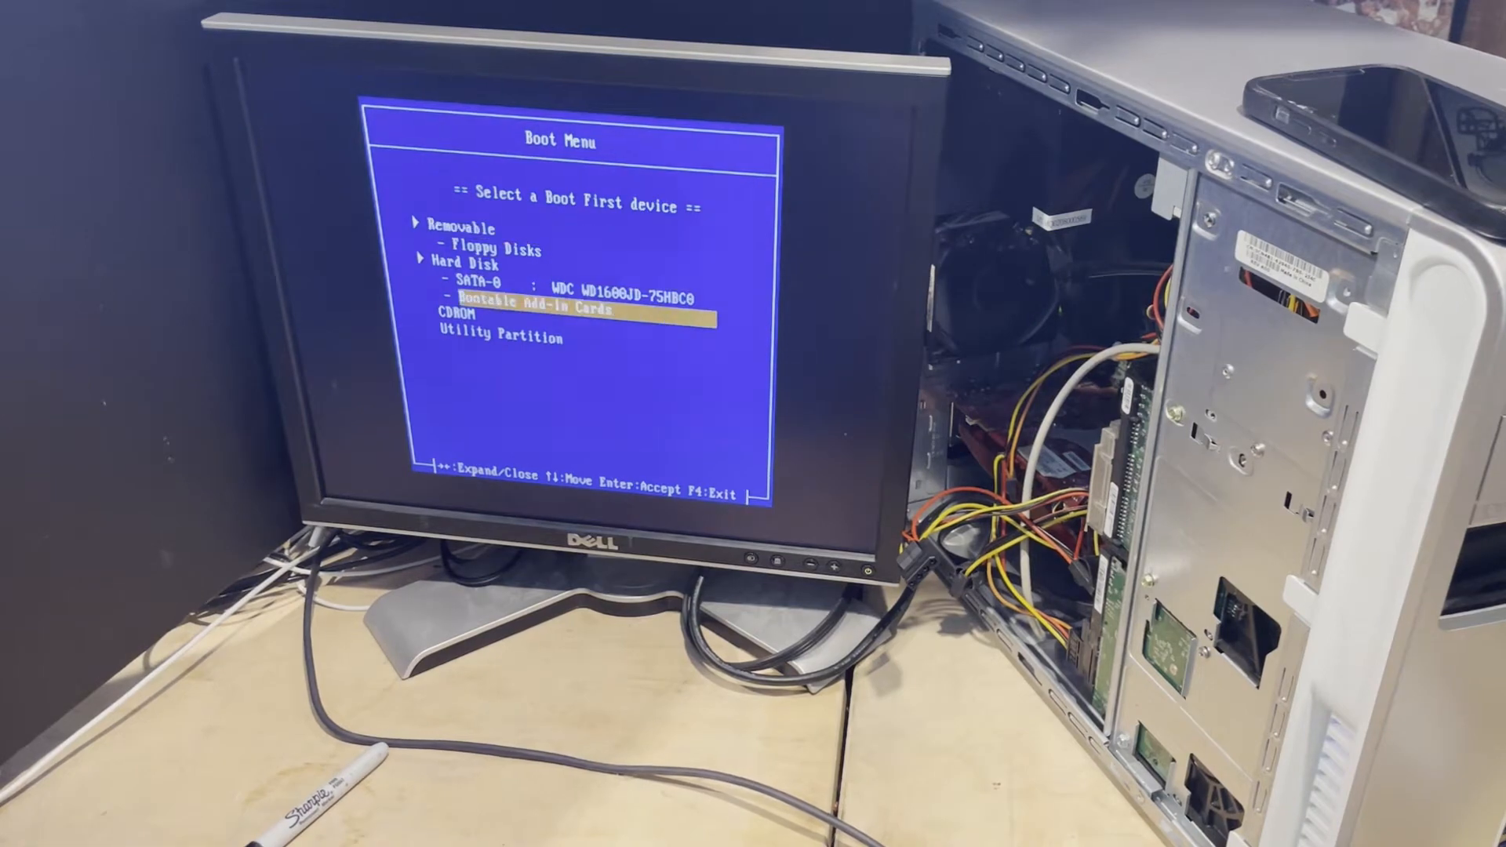
key(Down)
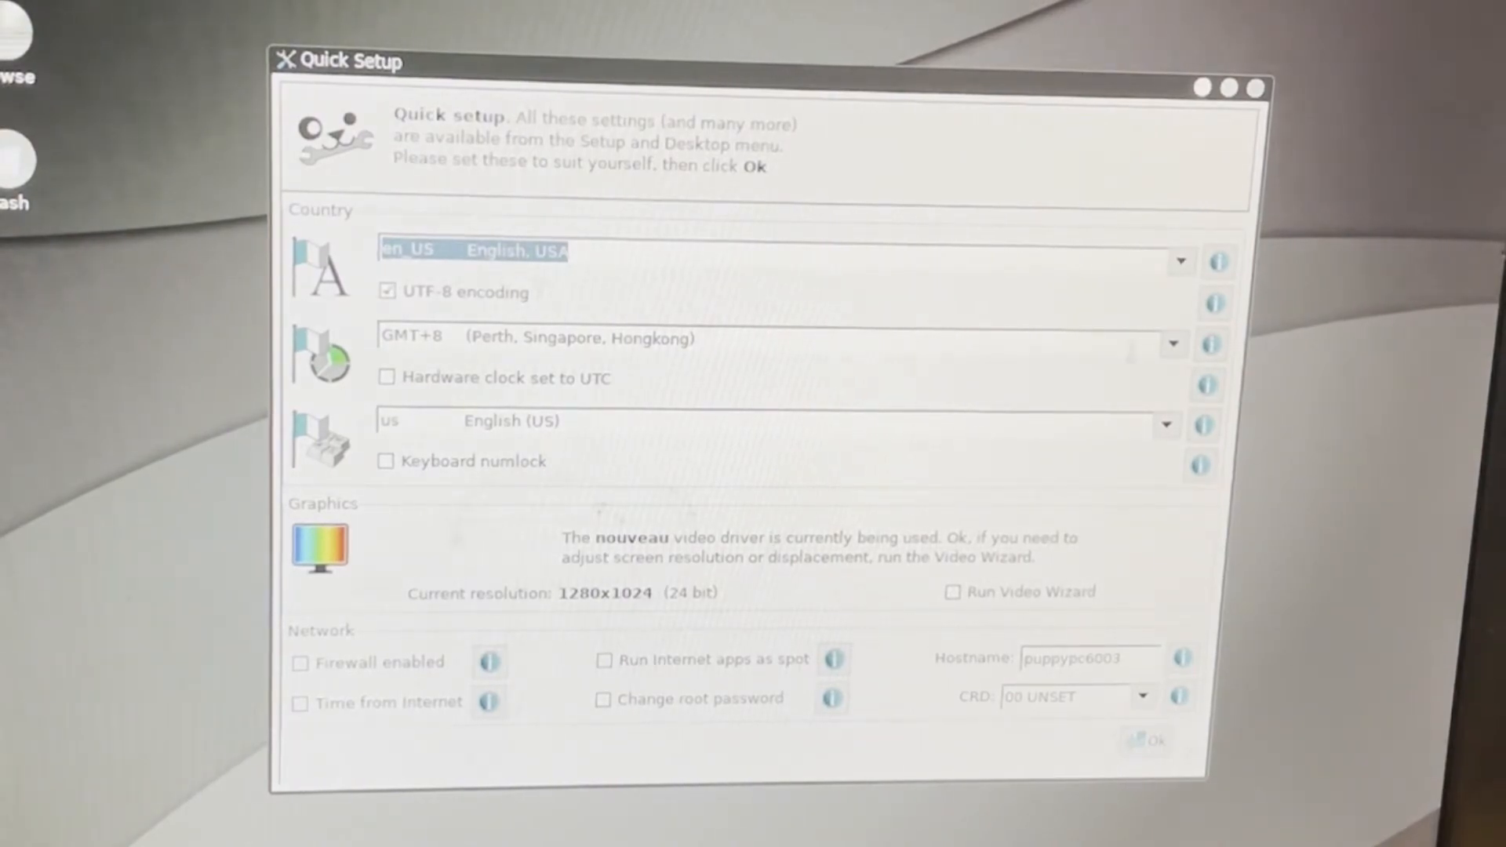
Pick America/Detroit from the Quick Setup time zone list and confirm with Ok.
click(1172, 343)
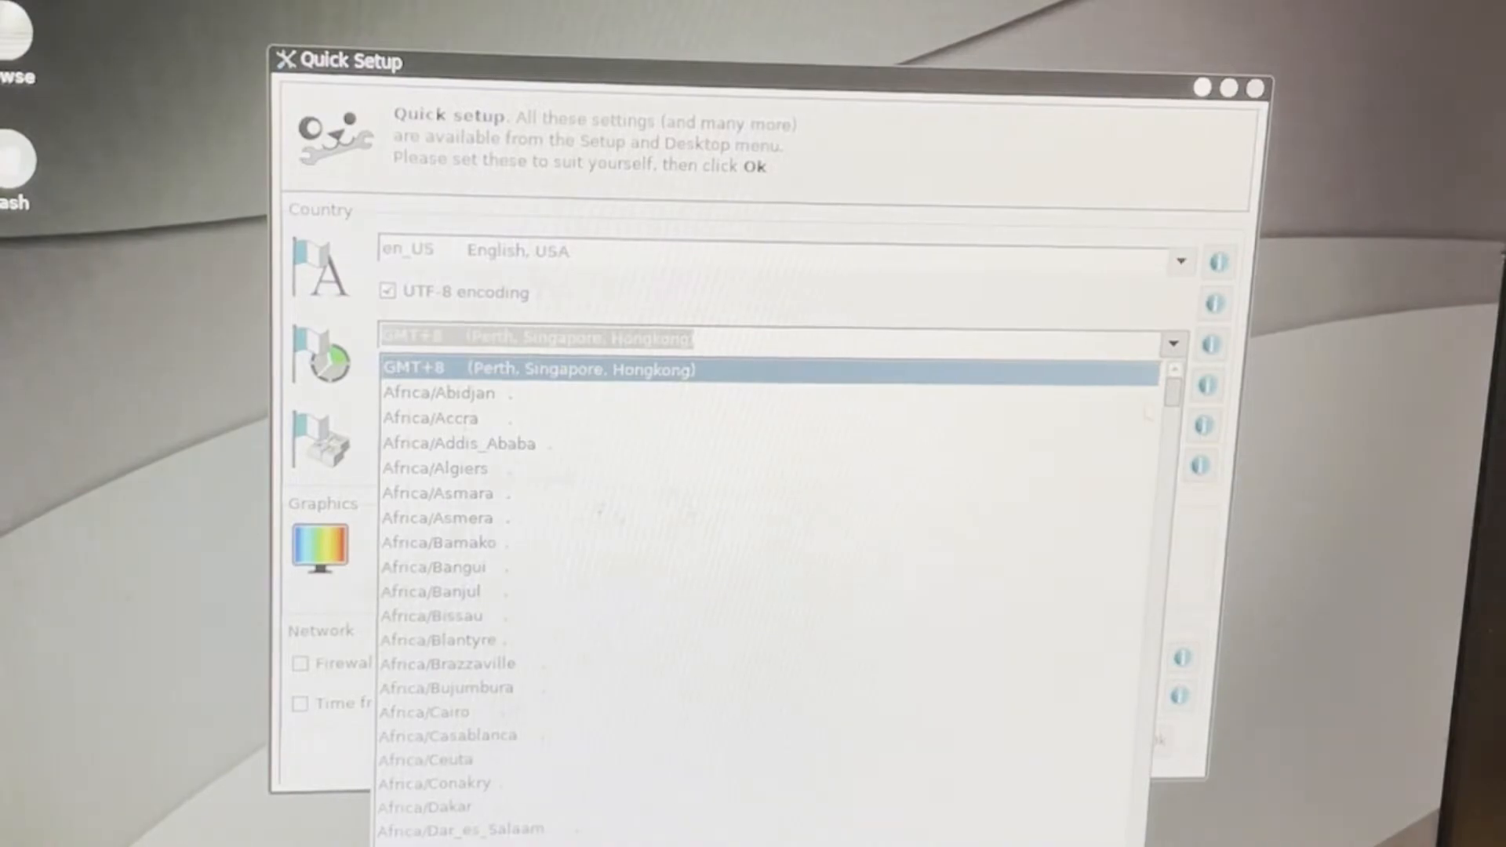
scroll(down, 3)
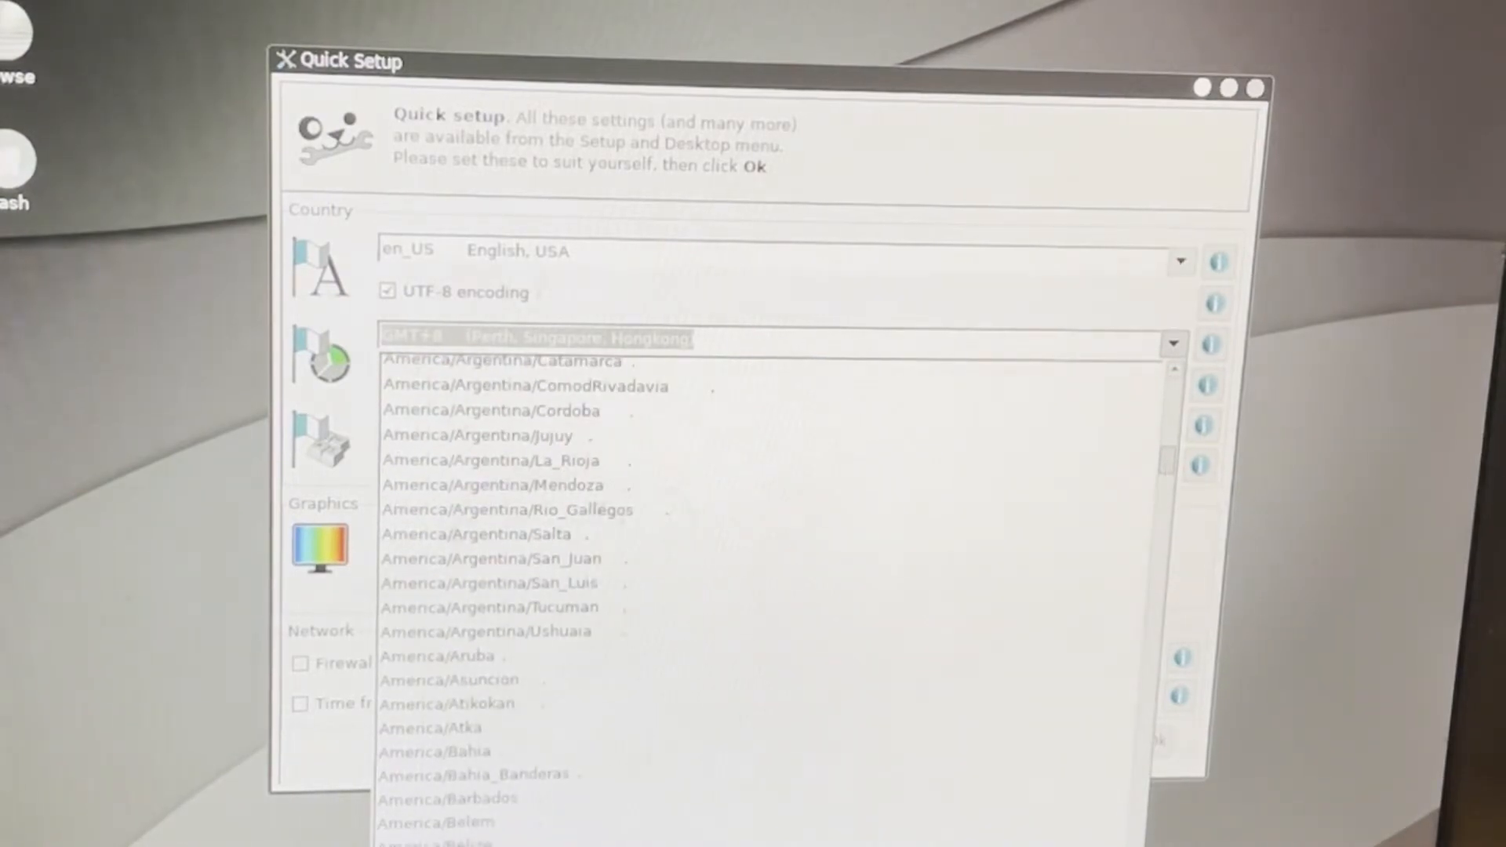
scroll(down, 3)
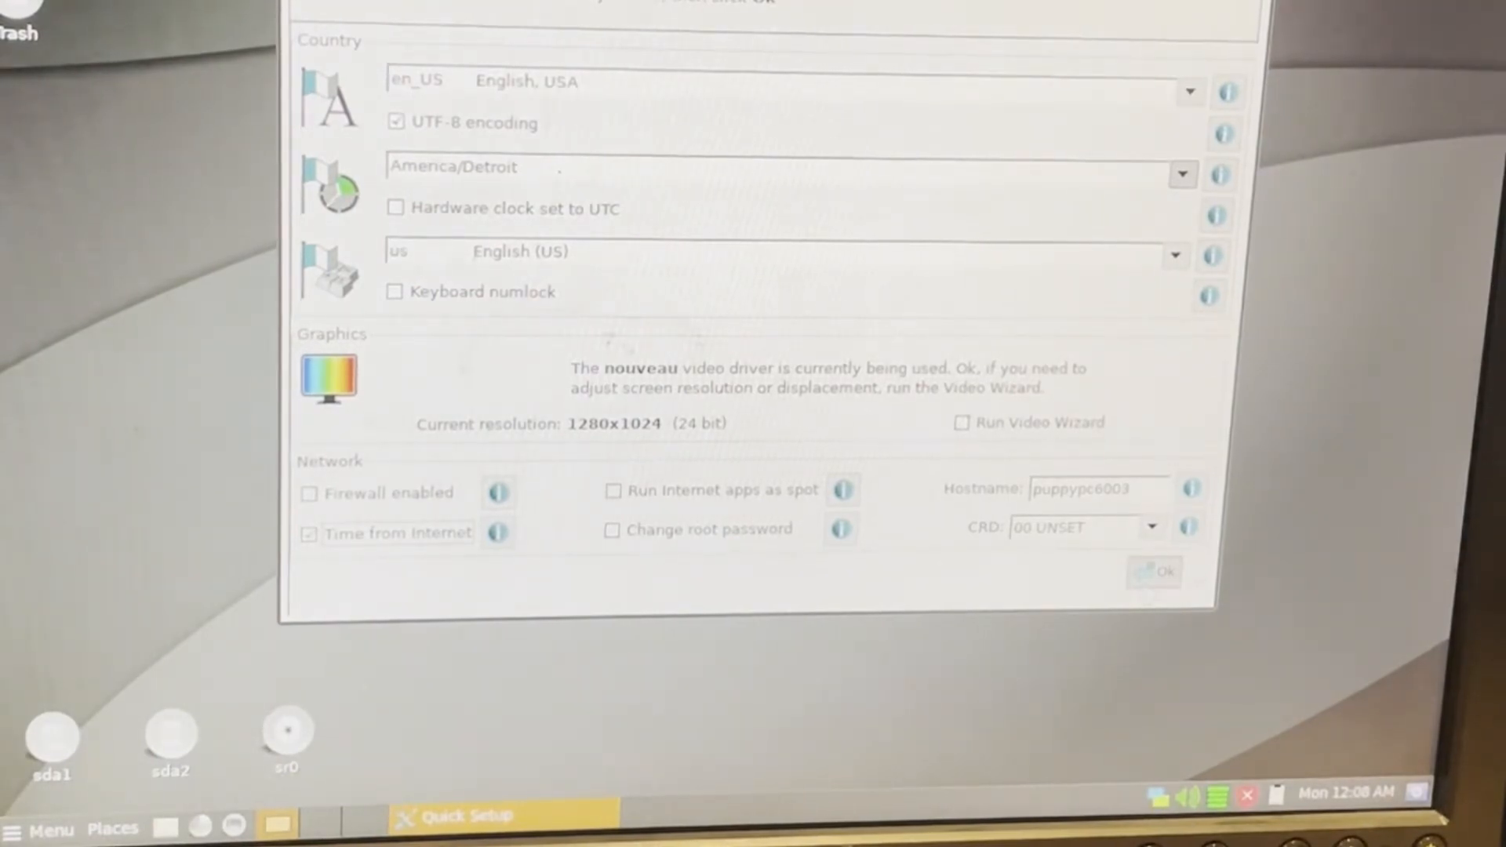
click(1155, 572)
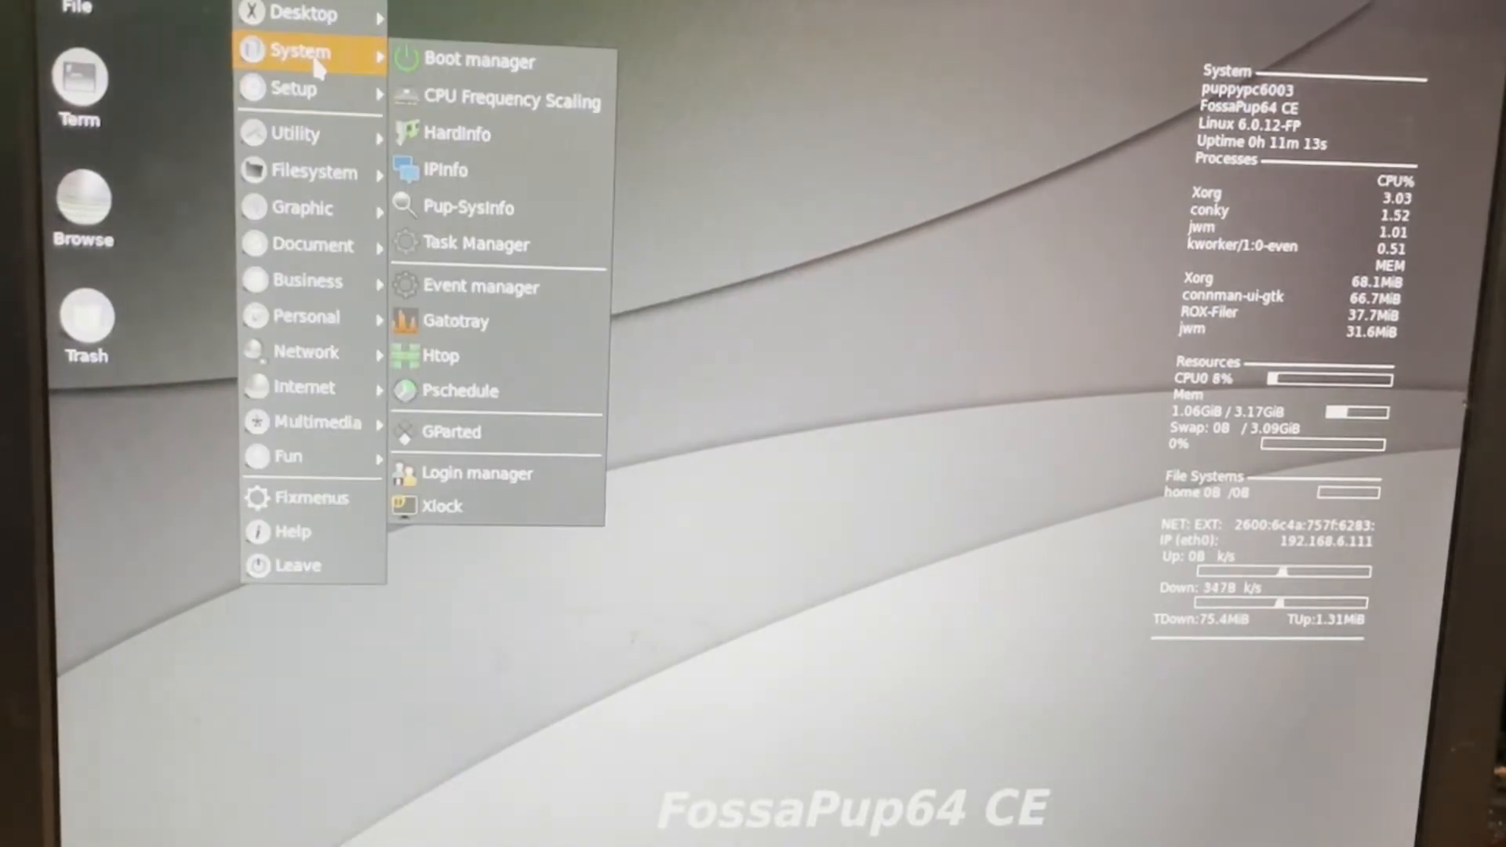
mouse_move(440, 356)
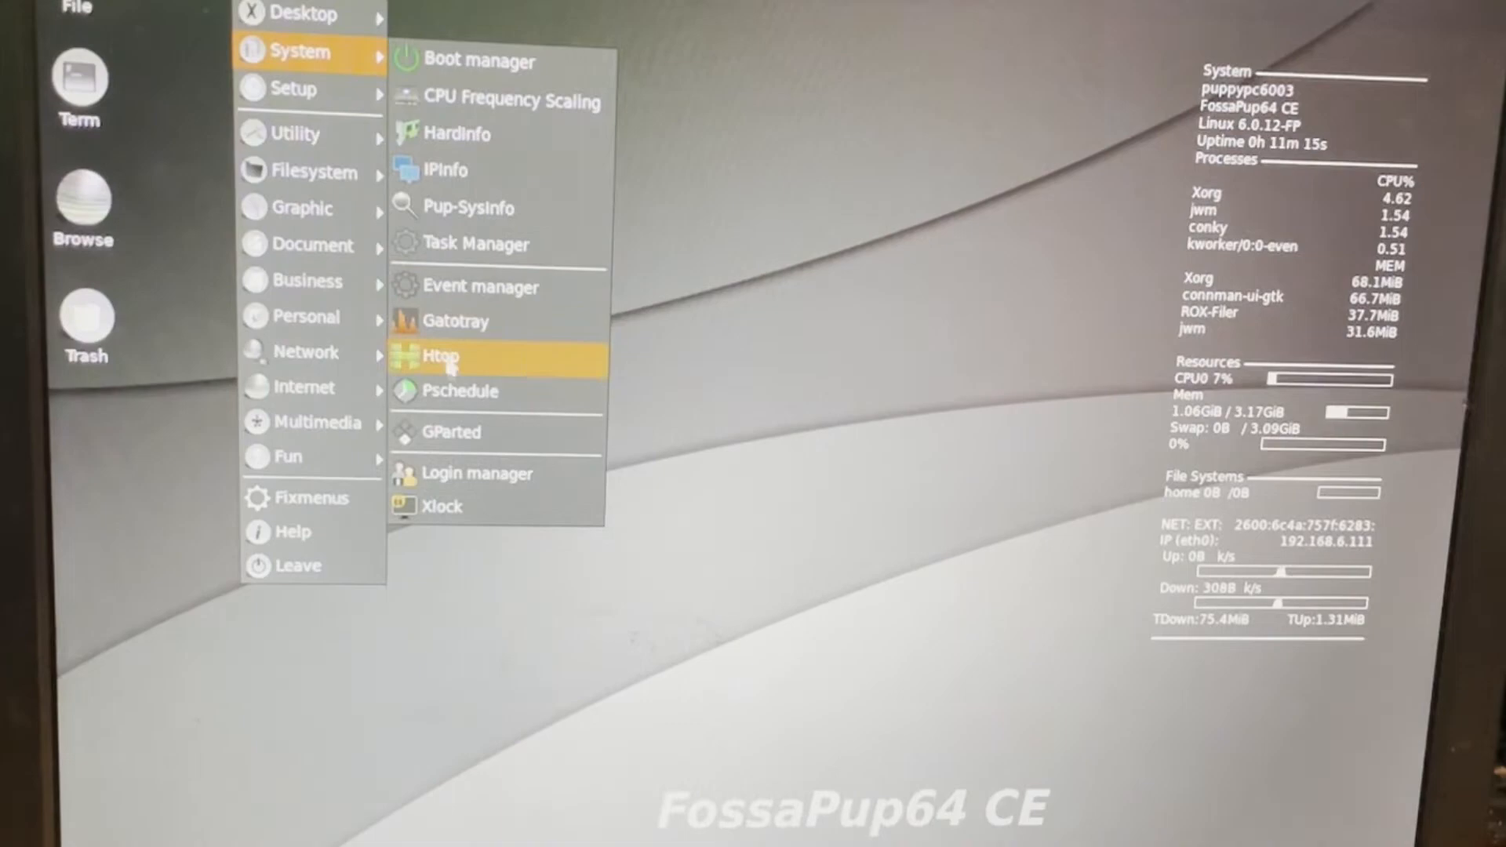
Launch GParted from the System menu with the internal sda drive selected.
click(450, 432)
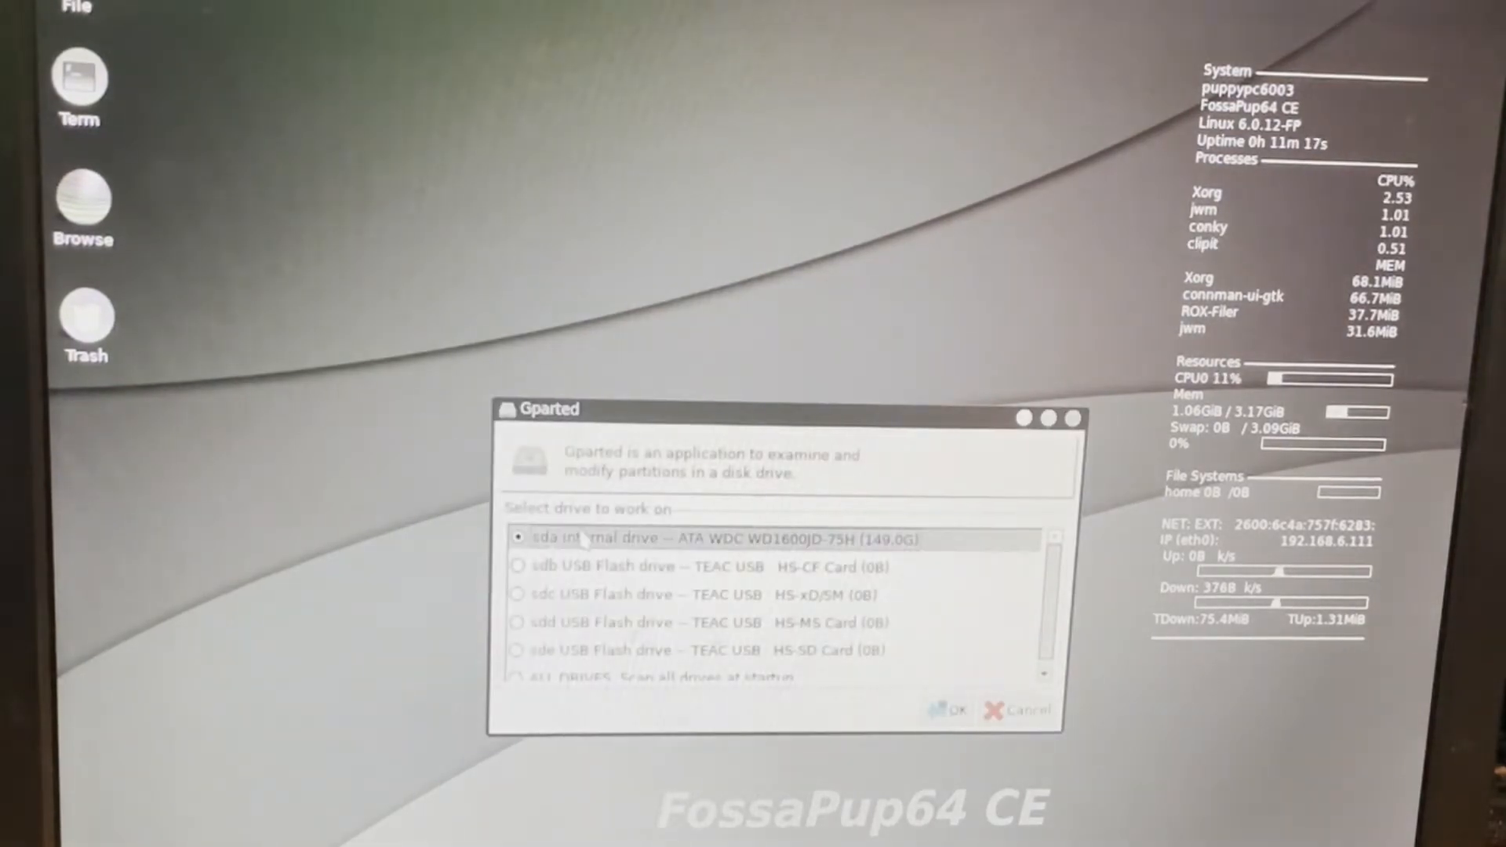
click(951, 710)
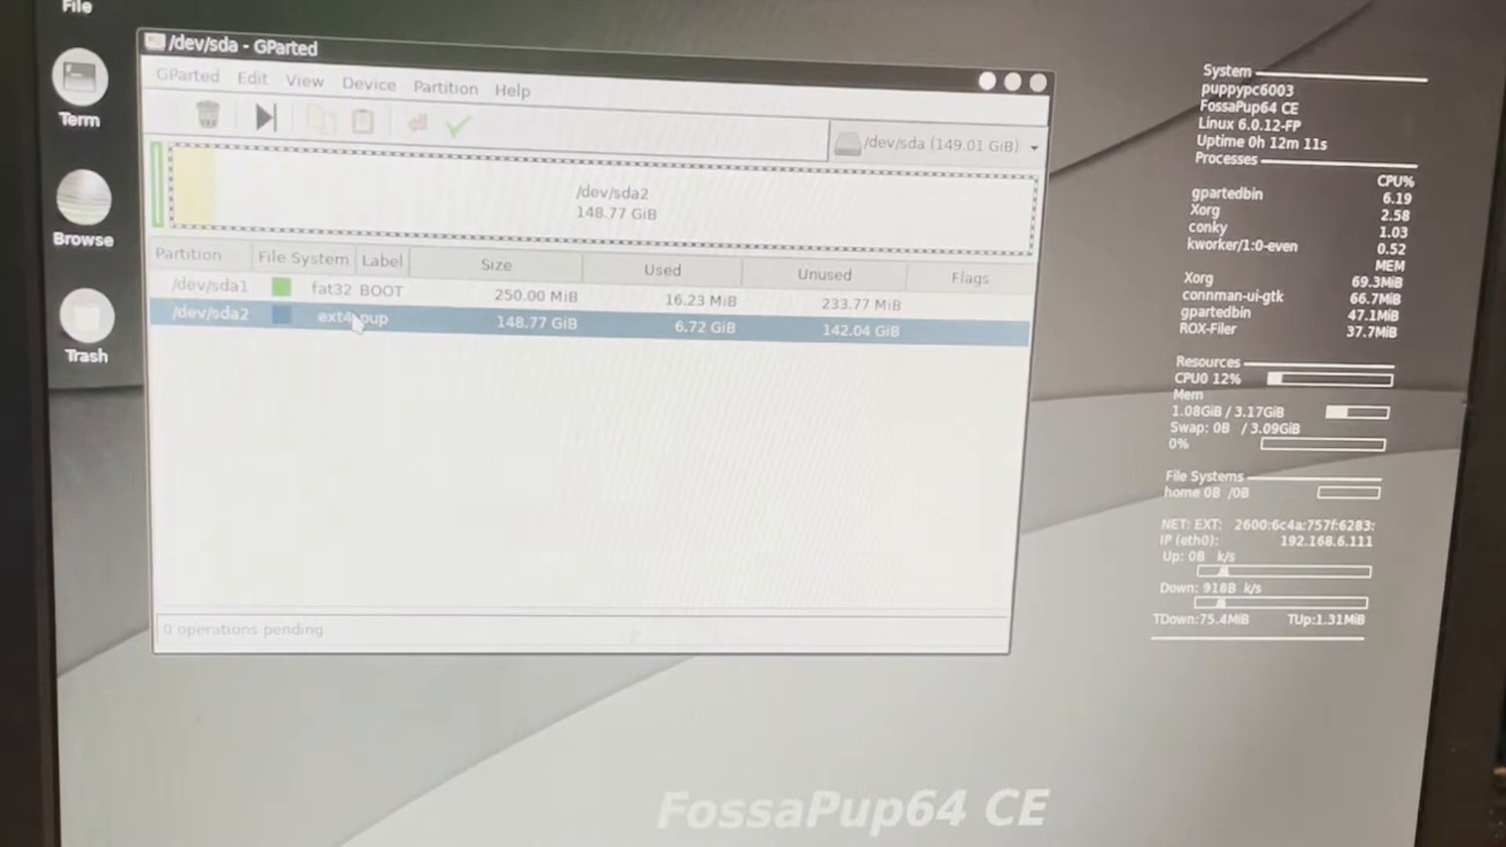
Delete the sda partitions, apply and confirm, and close the operations report.
right_click(356, 322)
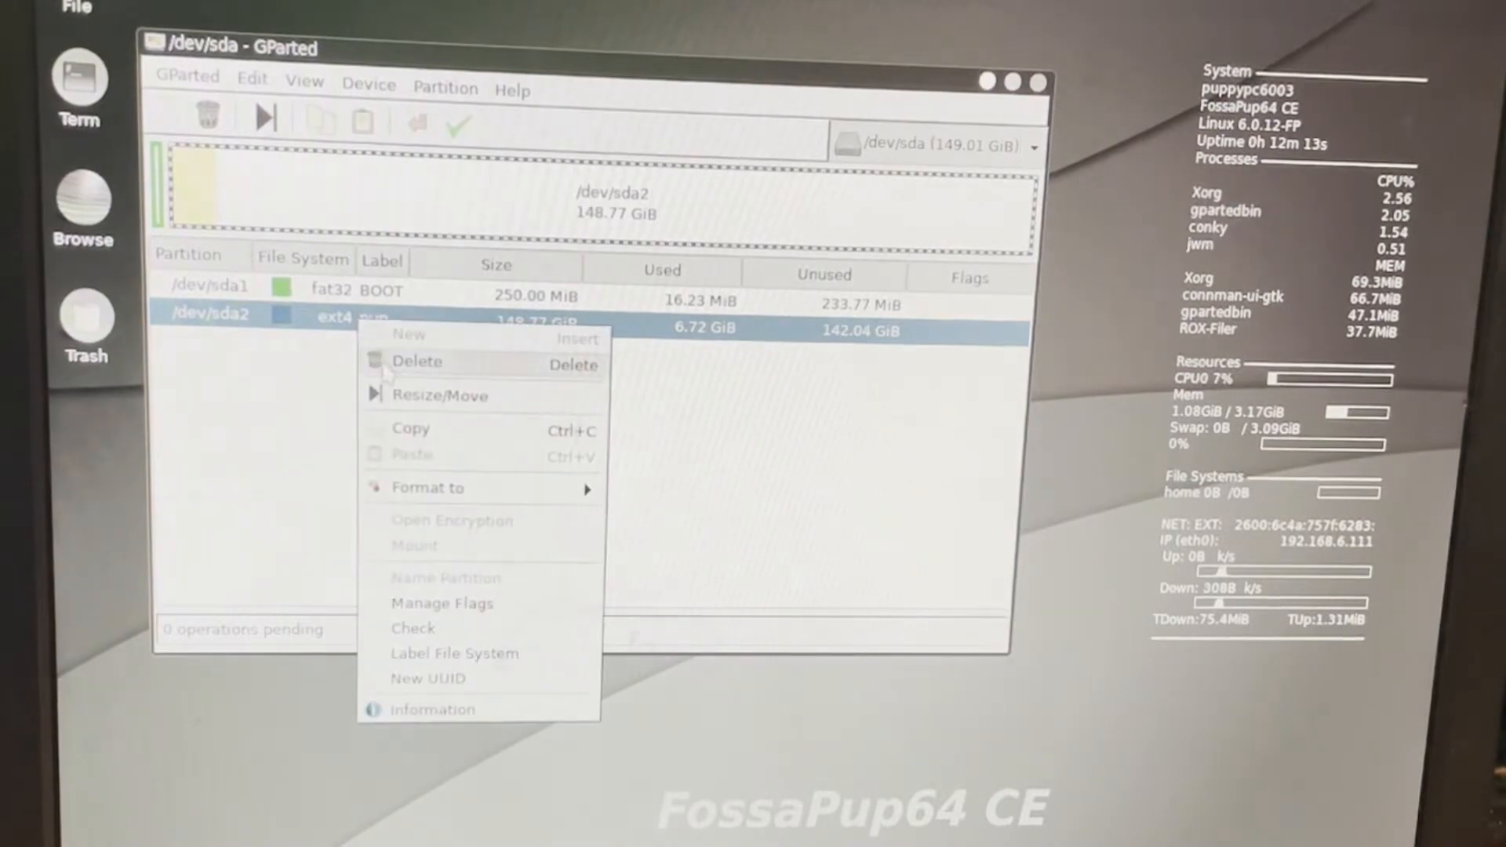
click(417, 361)
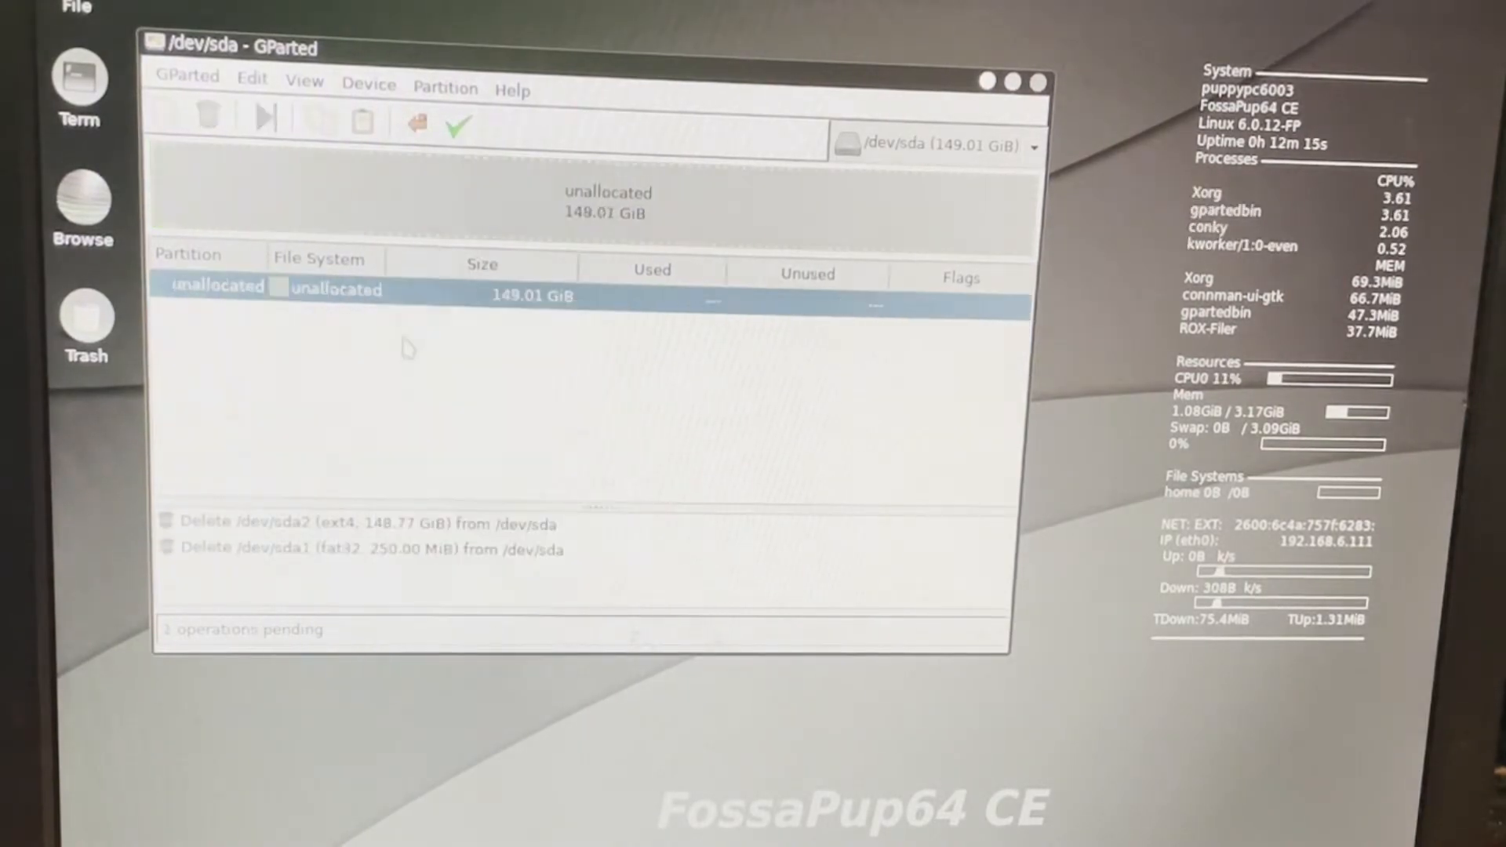
click(458, 125)
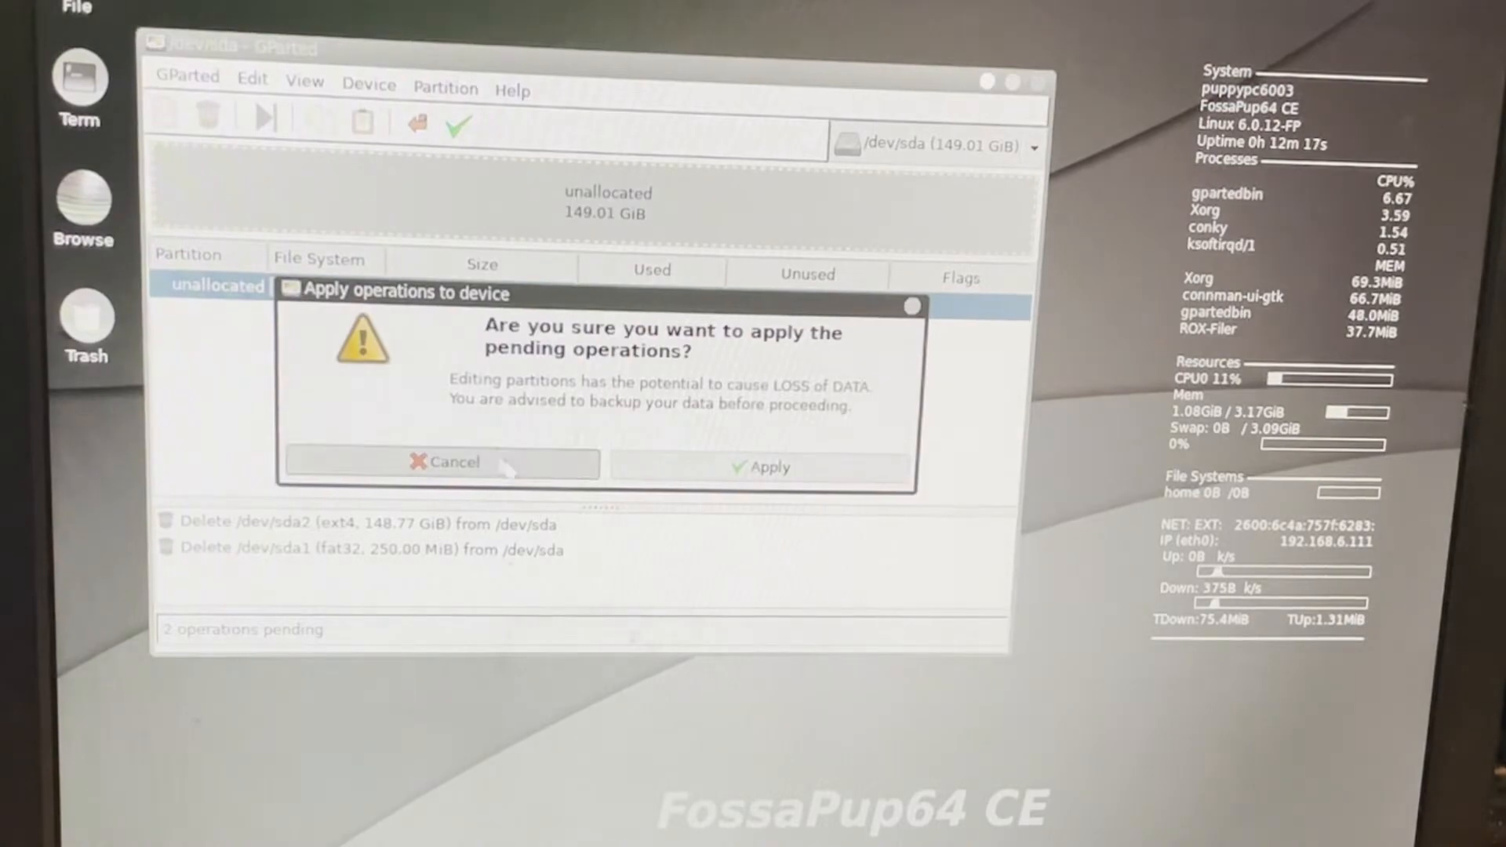
click(762, 466)
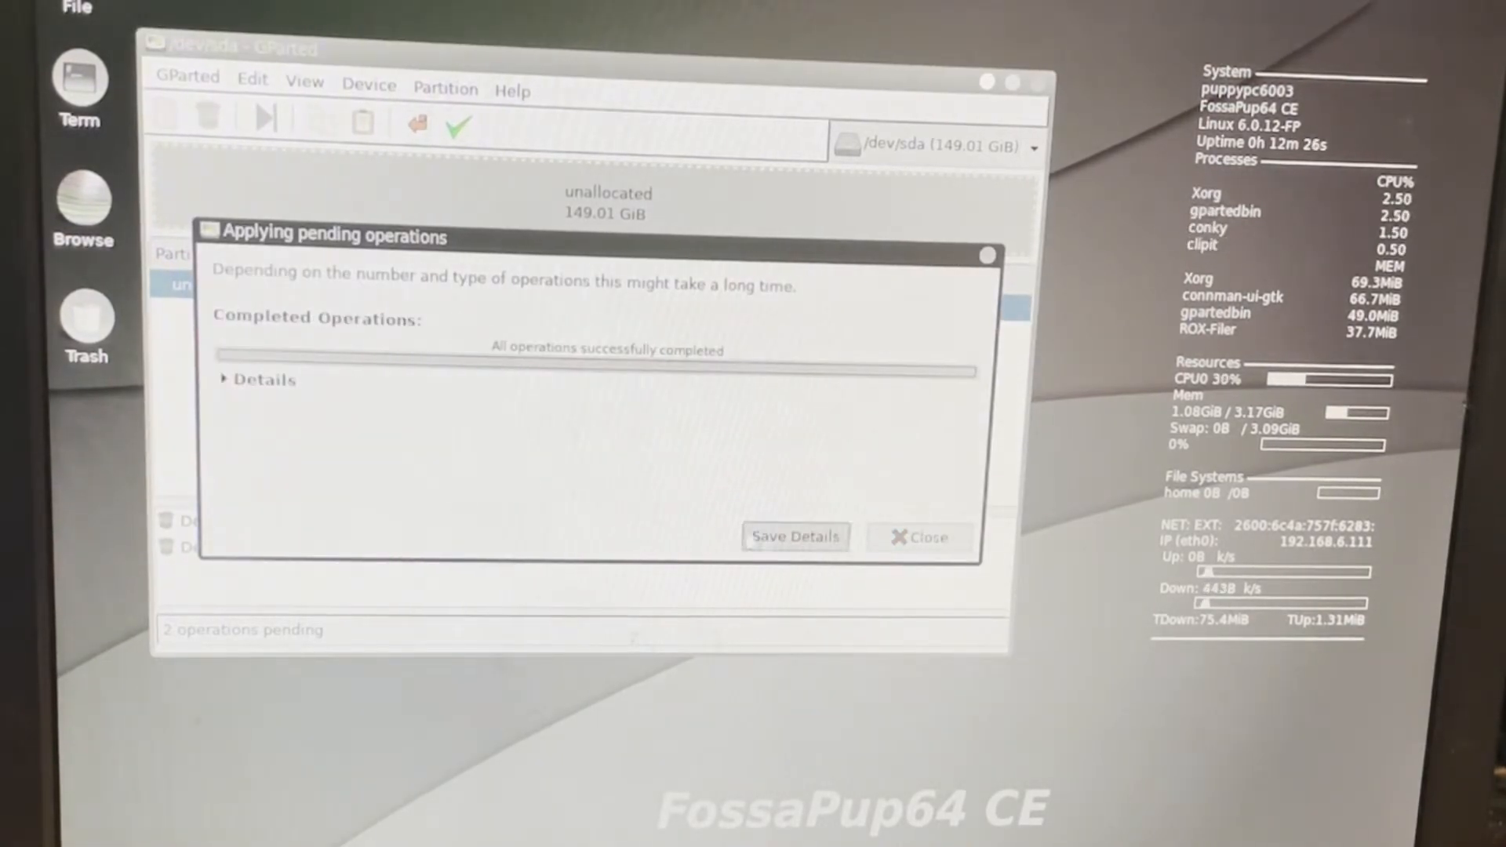
click(917, 537)
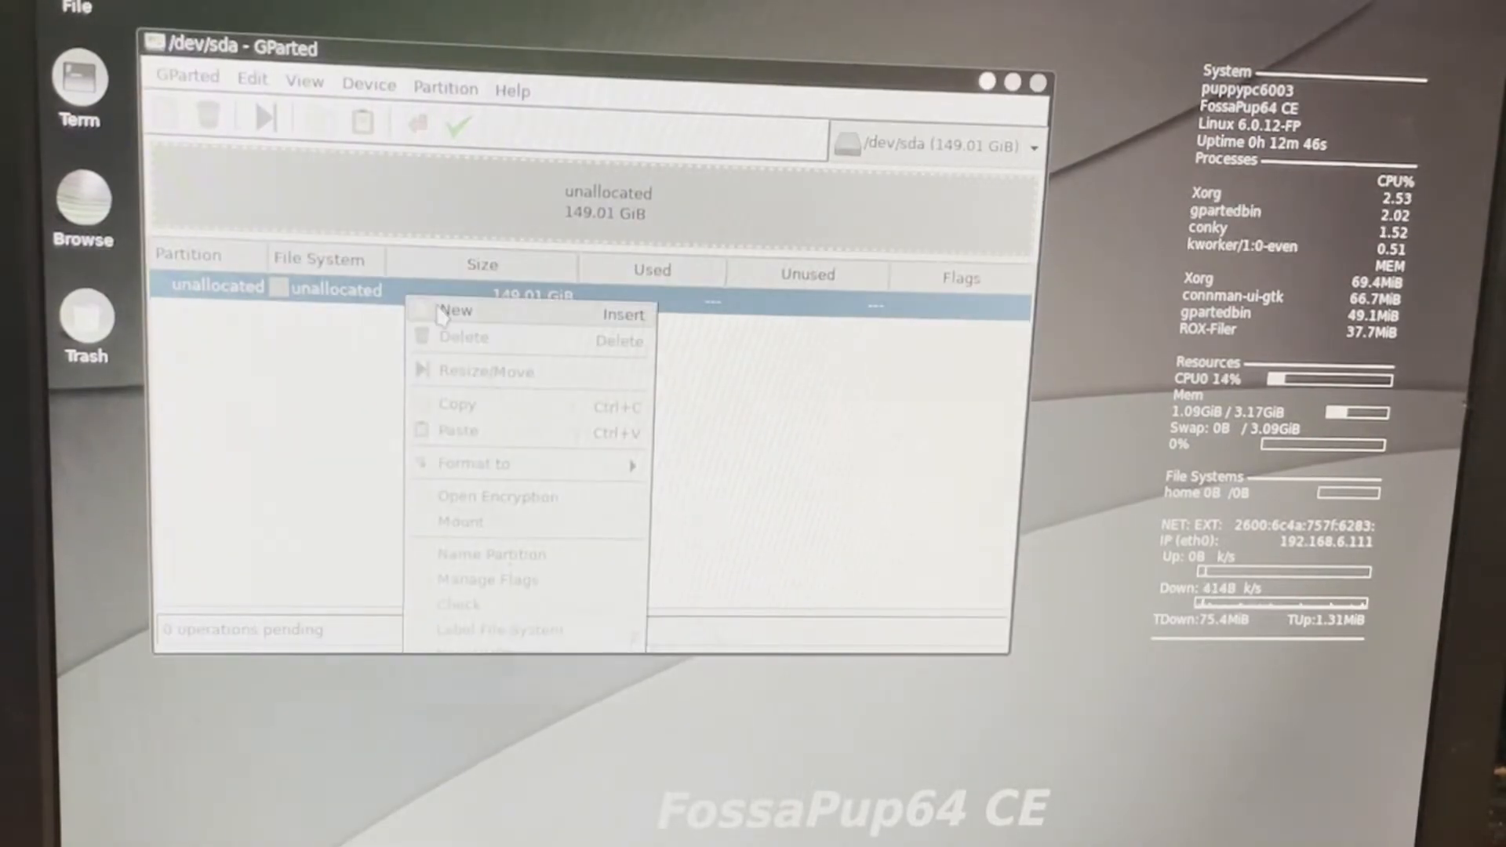
Add a new 250 MiB fat32 partition, then an ext4 one using the remaining space.
click(457, 312)
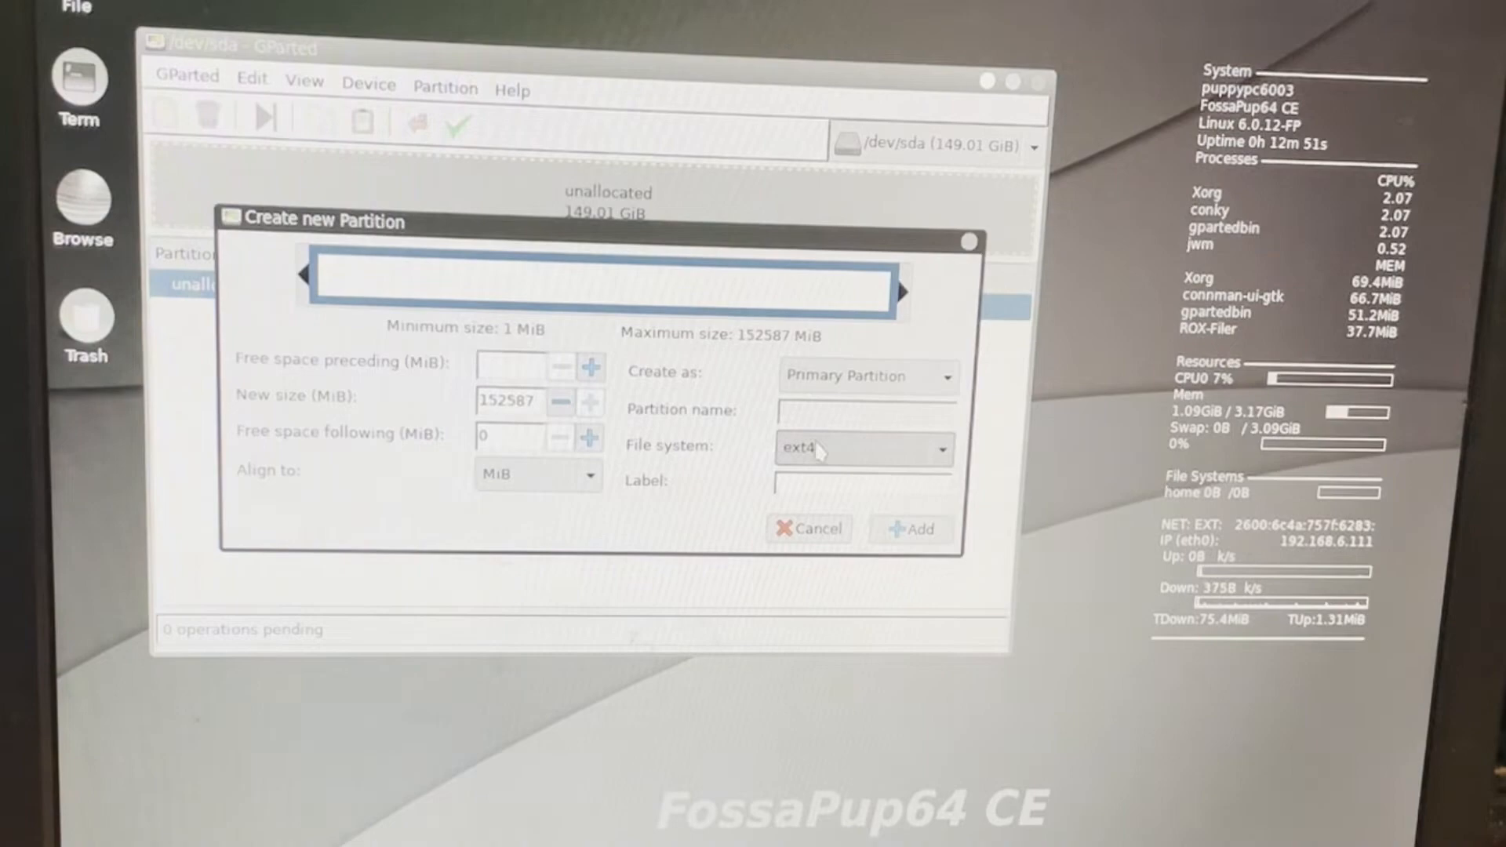
click(861, 449)
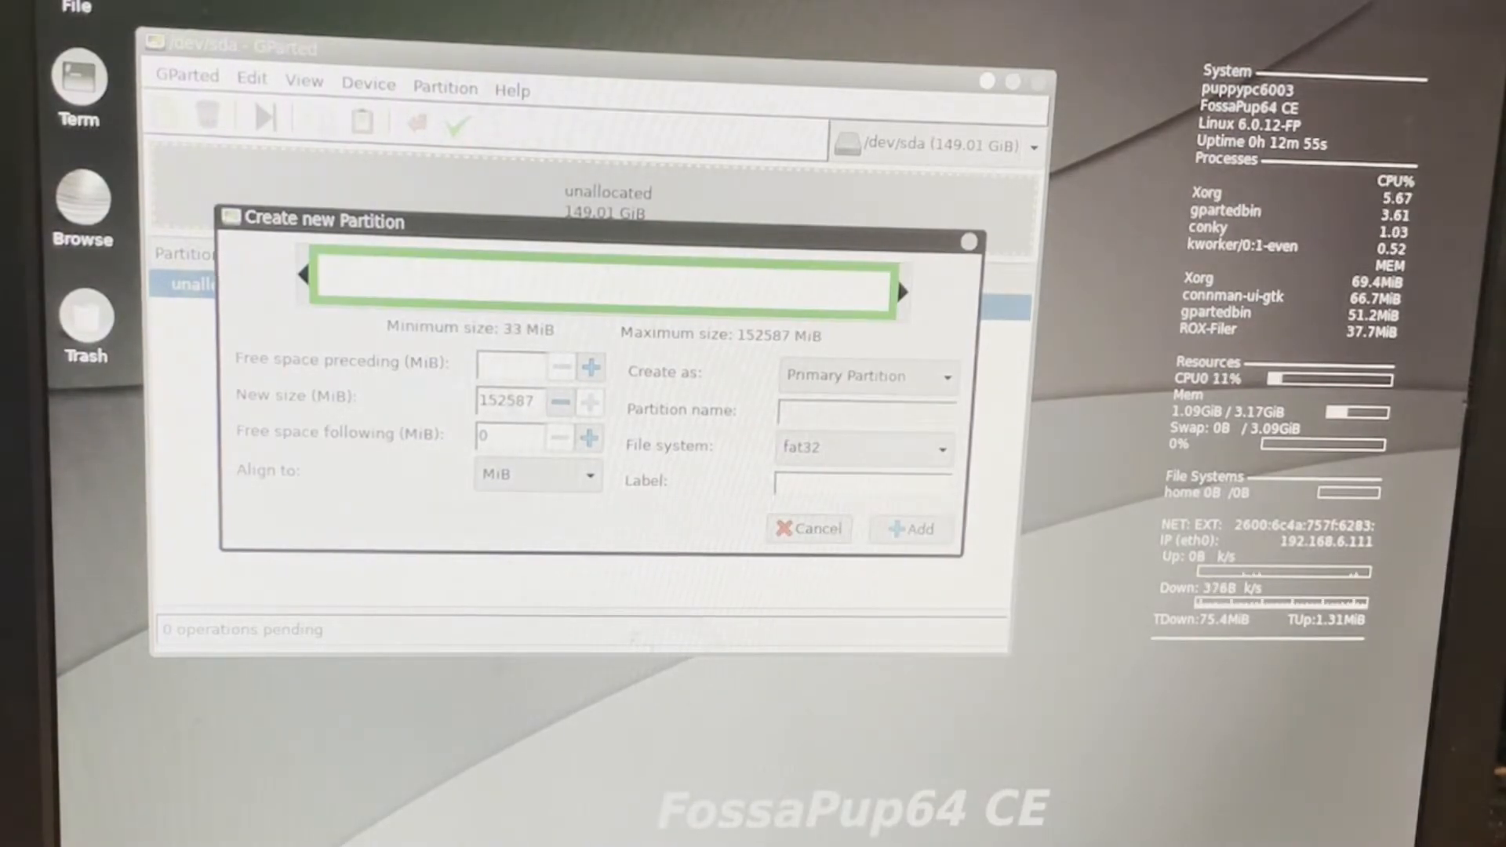
click(590, 368)
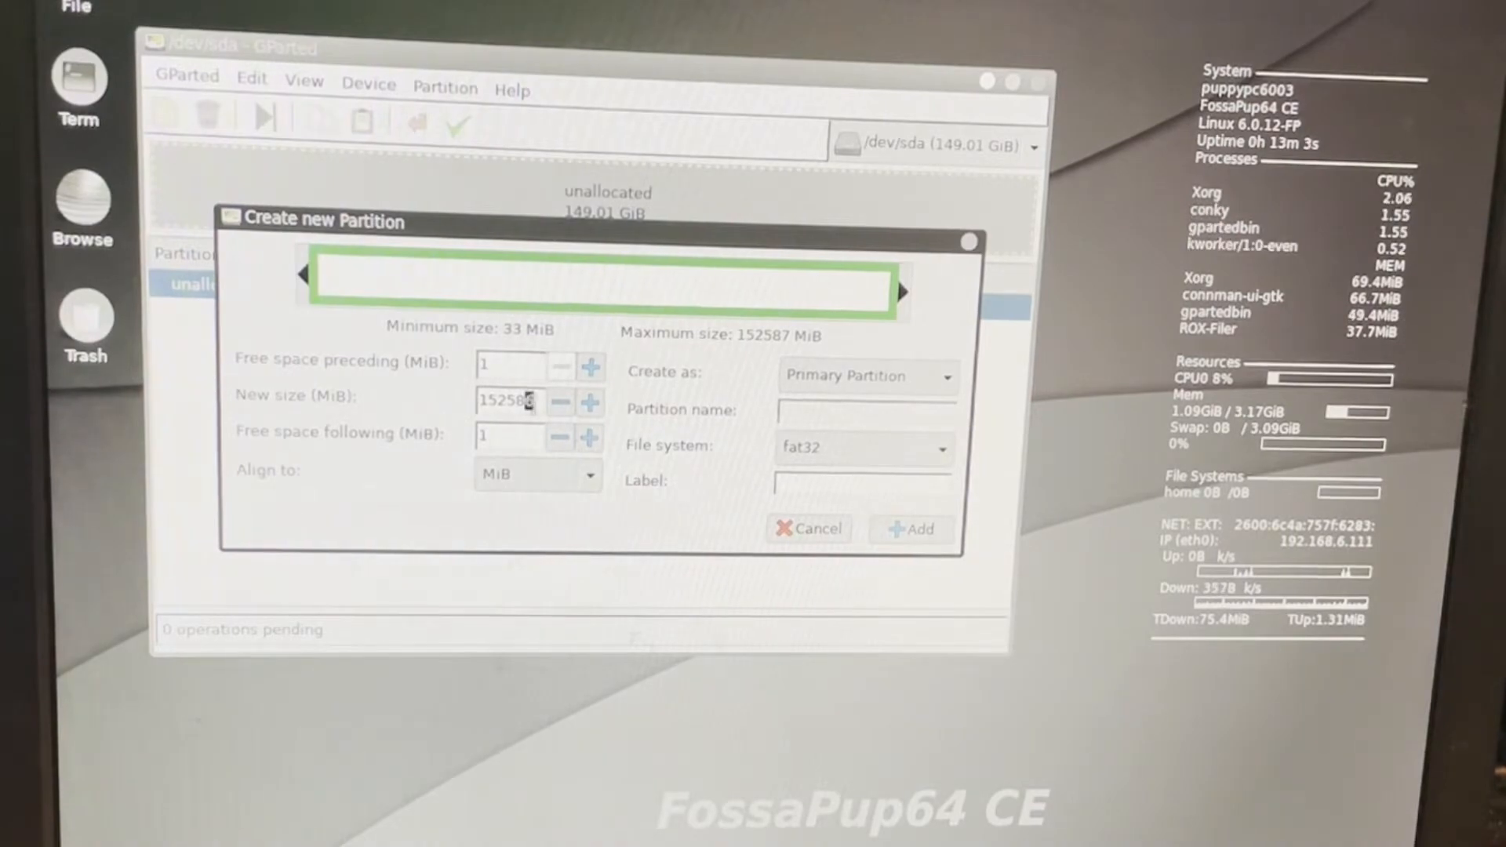
triple_click(509, 401)
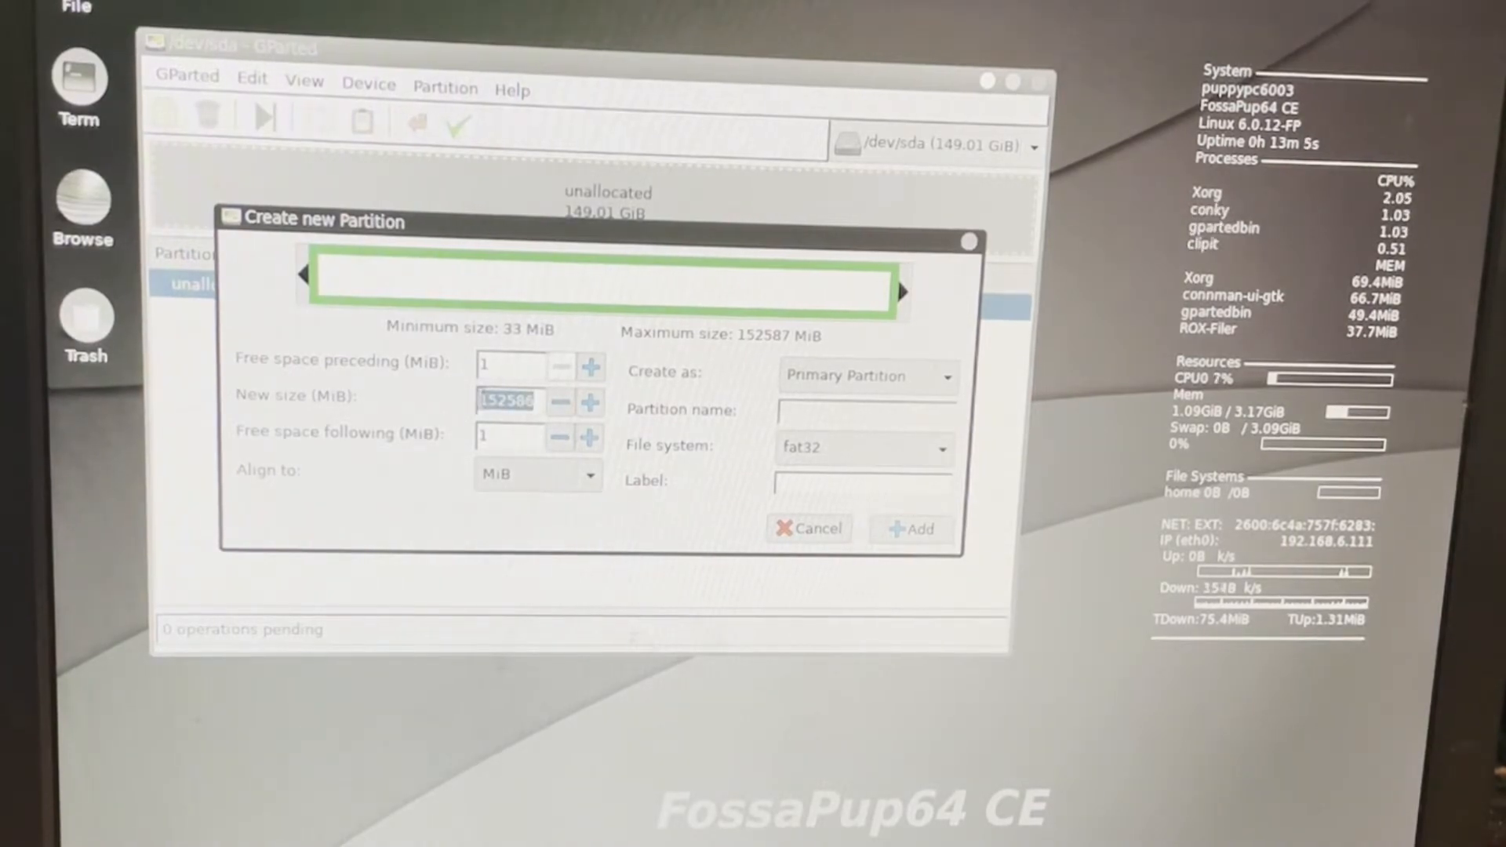
text(250)
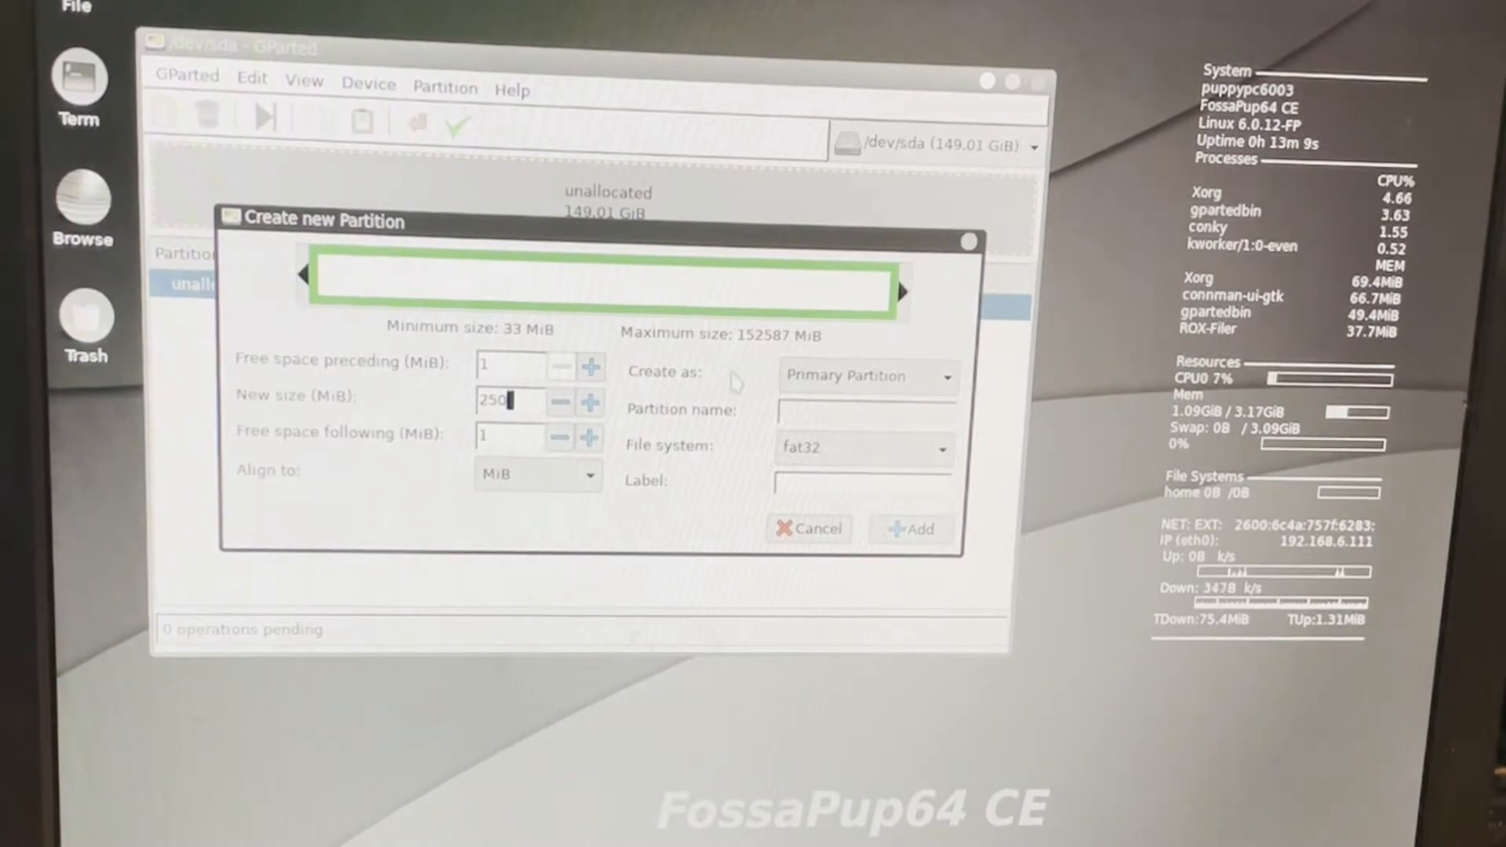
click(908, 530)
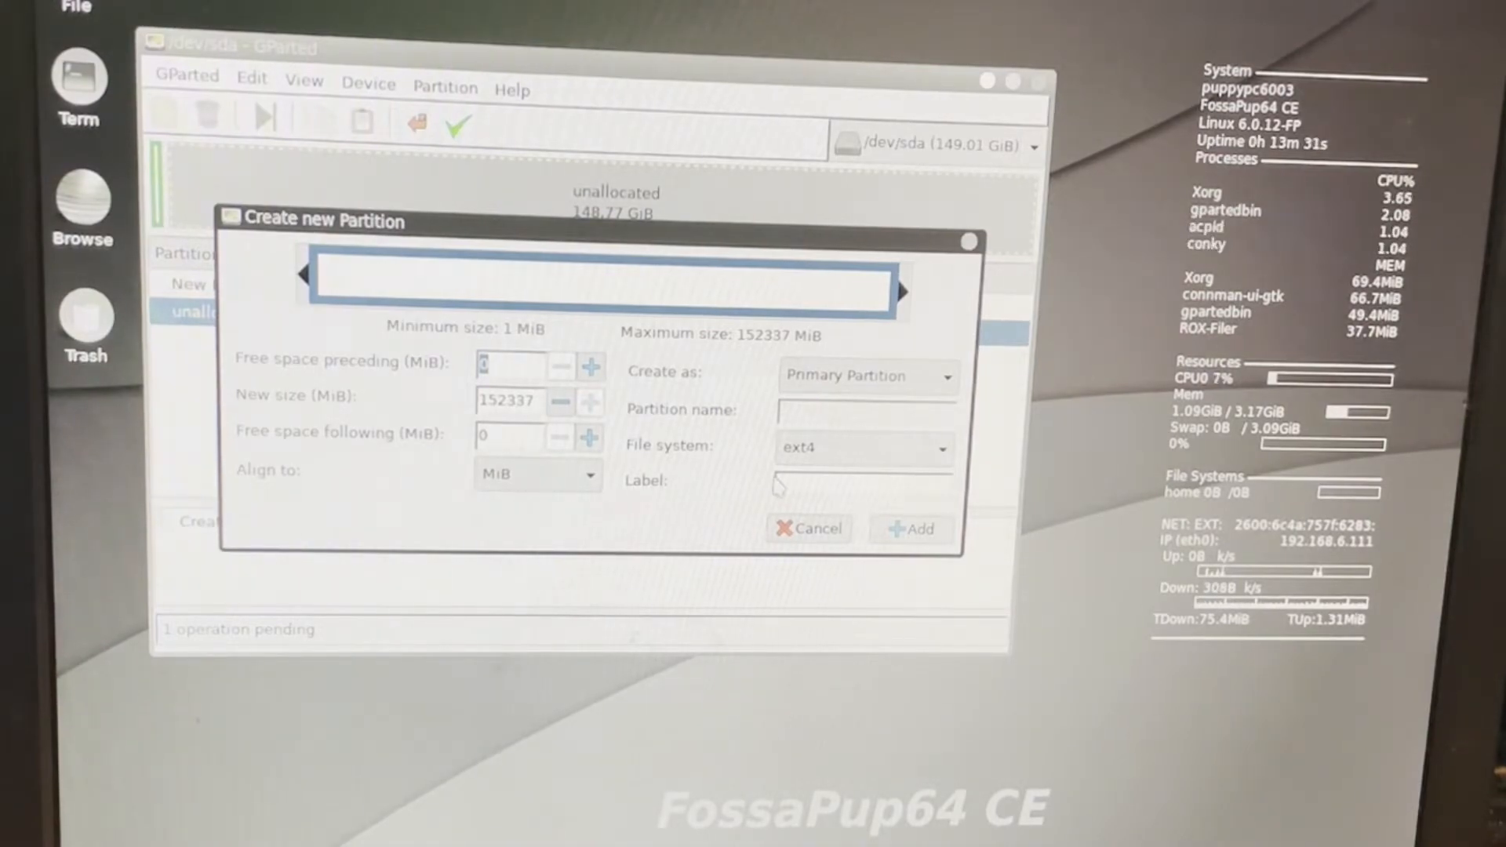
click(909, 529)
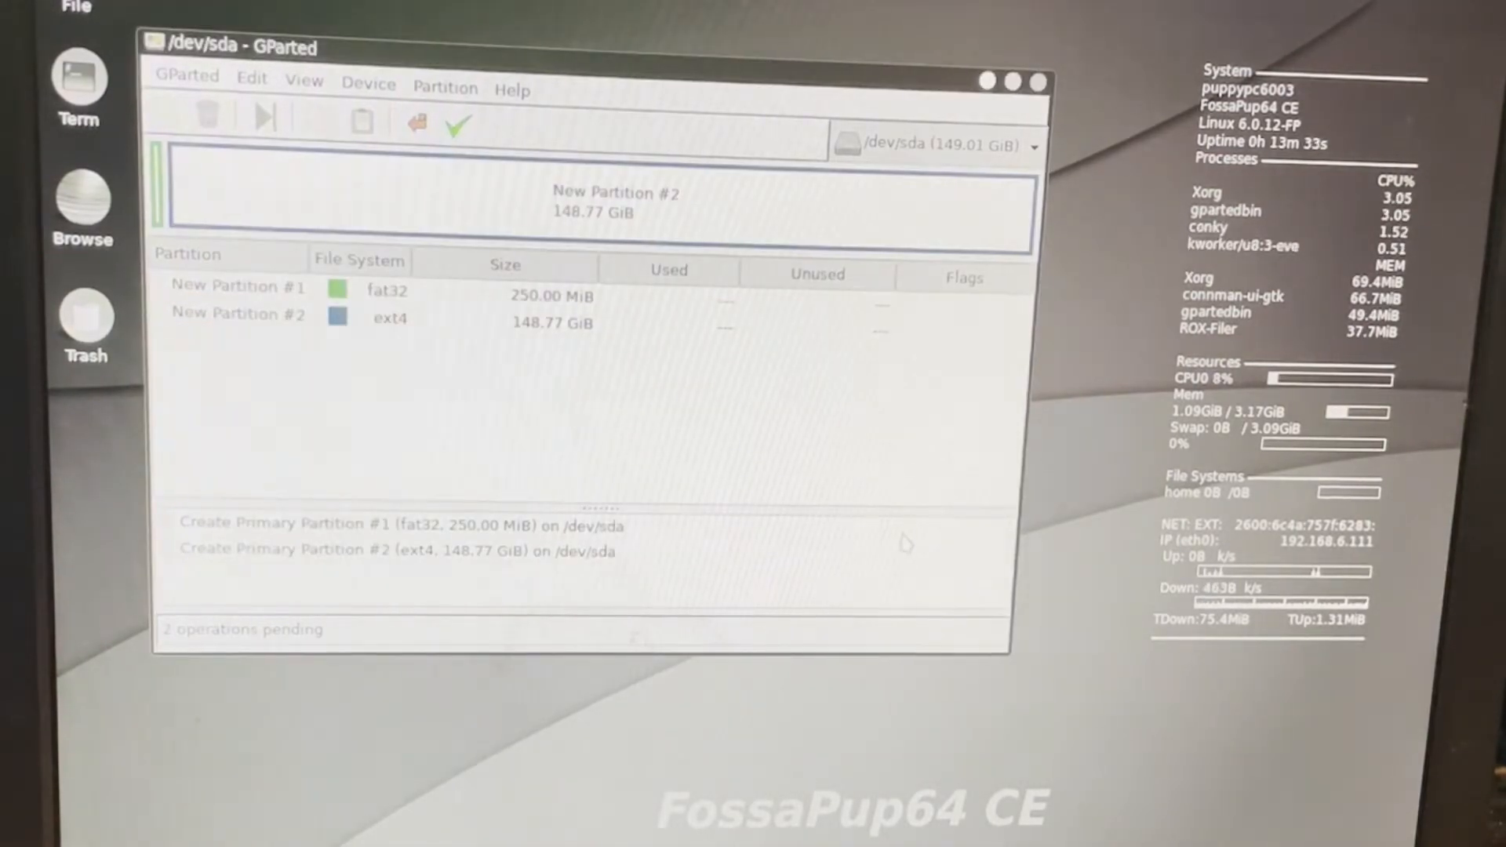
Apply and confirm the fat32 and ext4 creations, then close GParted.
click(458, 124)
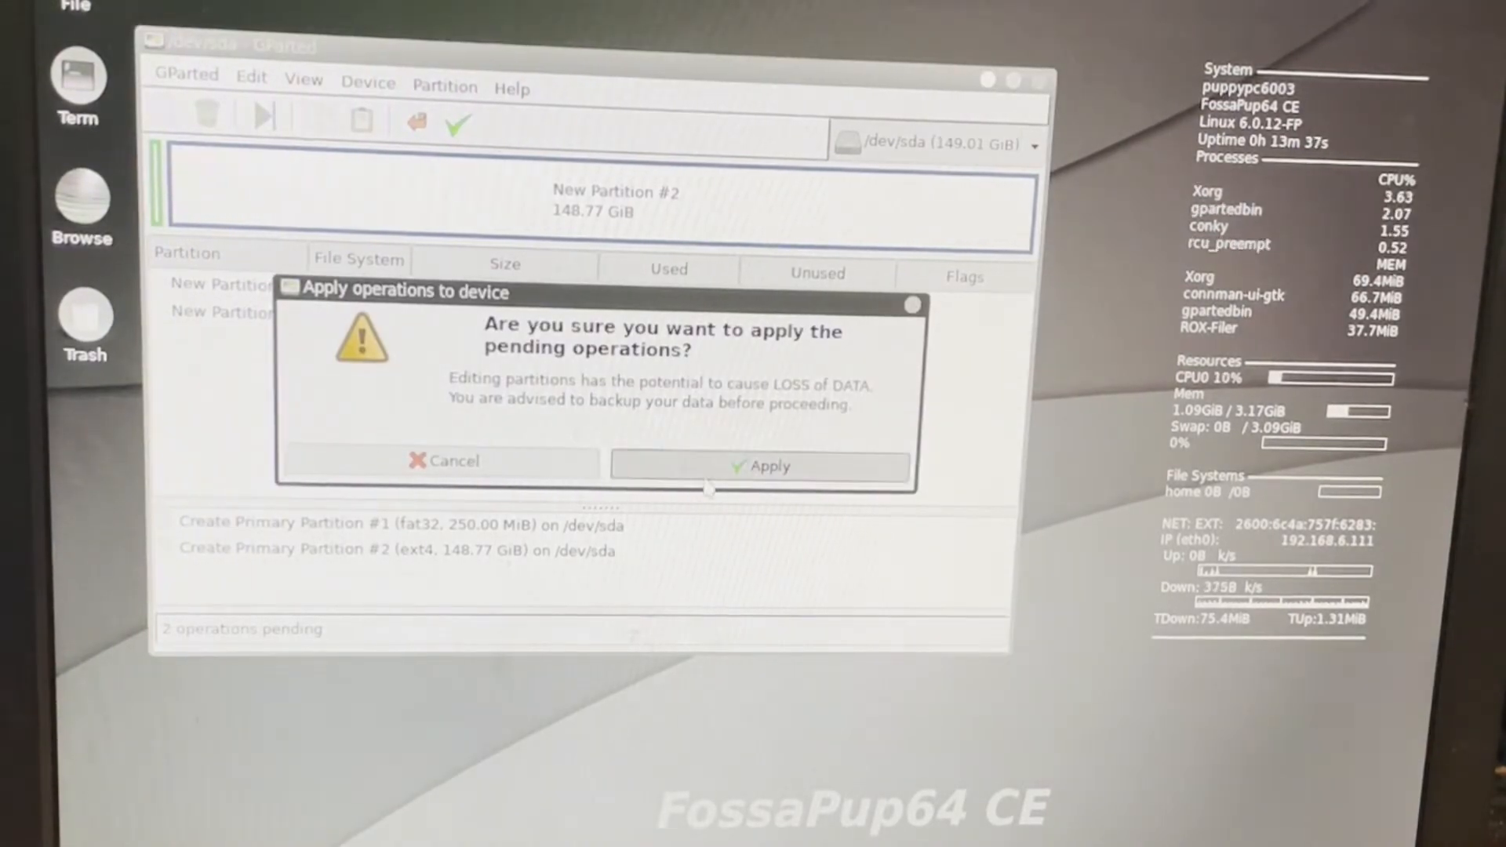
click(762, 466)
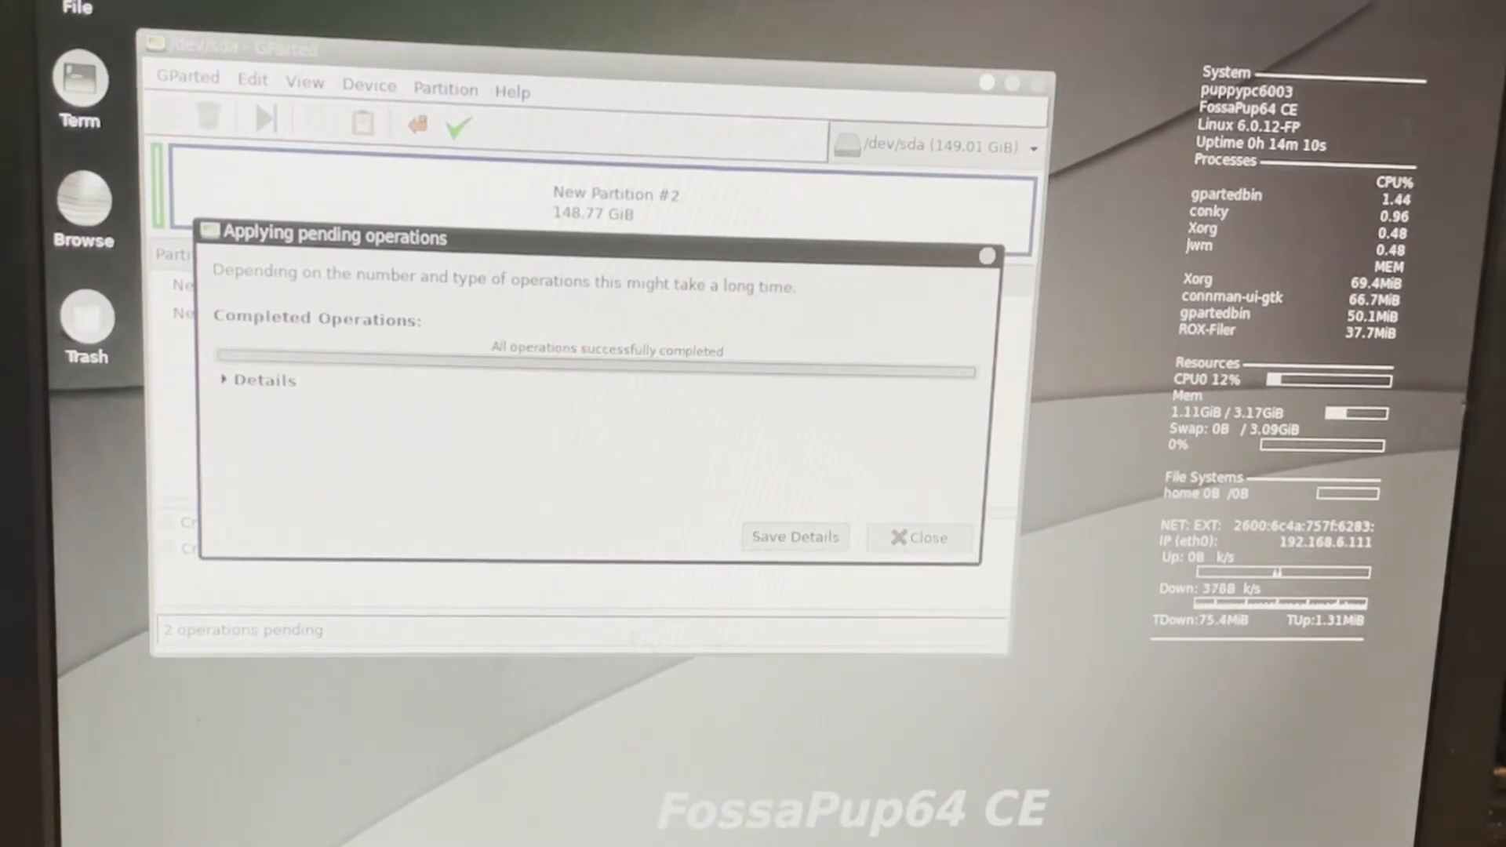
click(918, 536)
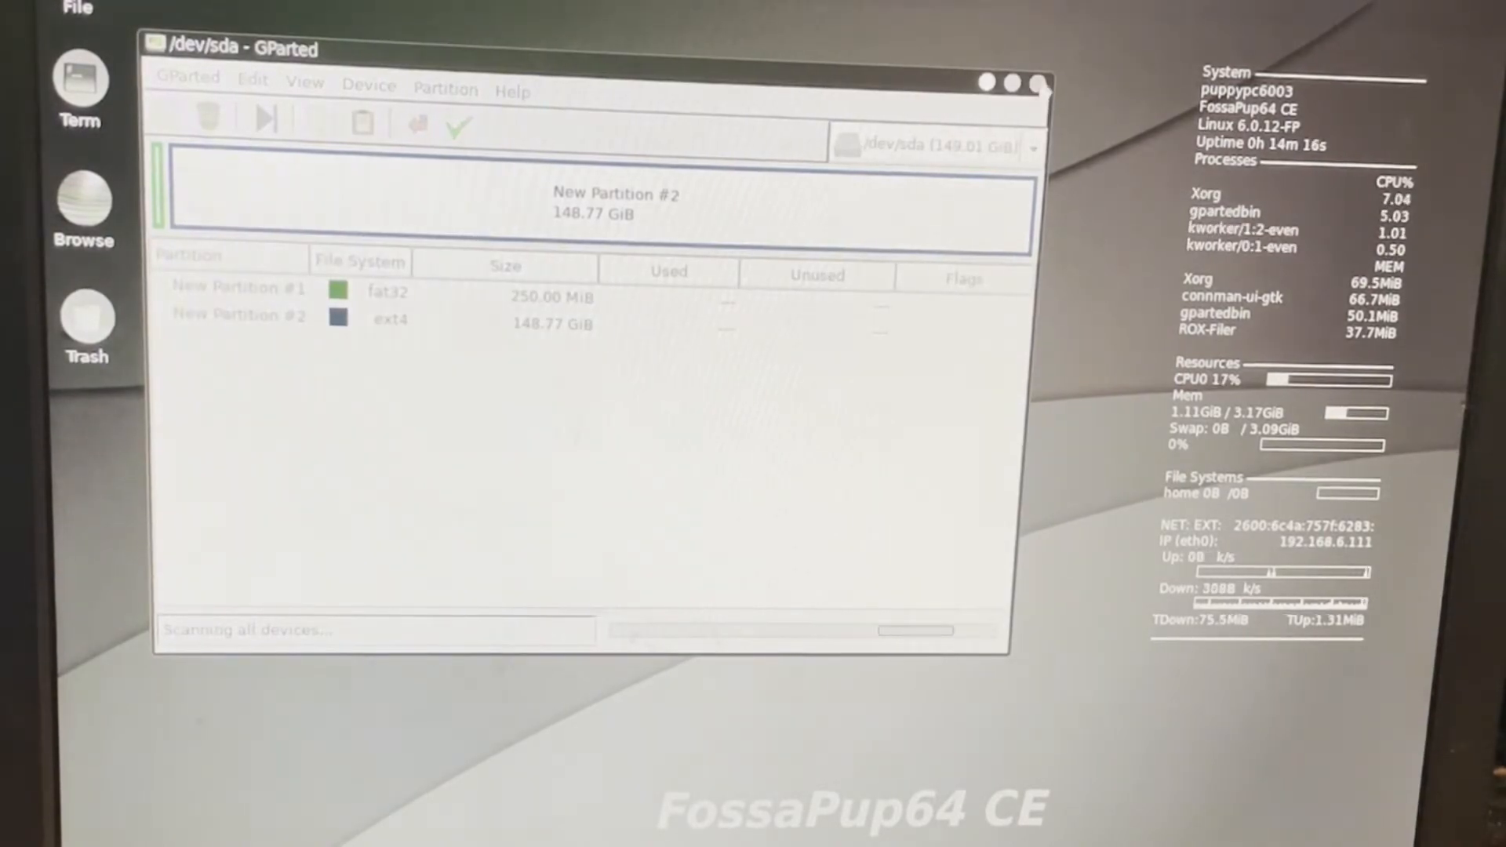
click(1032, 84)
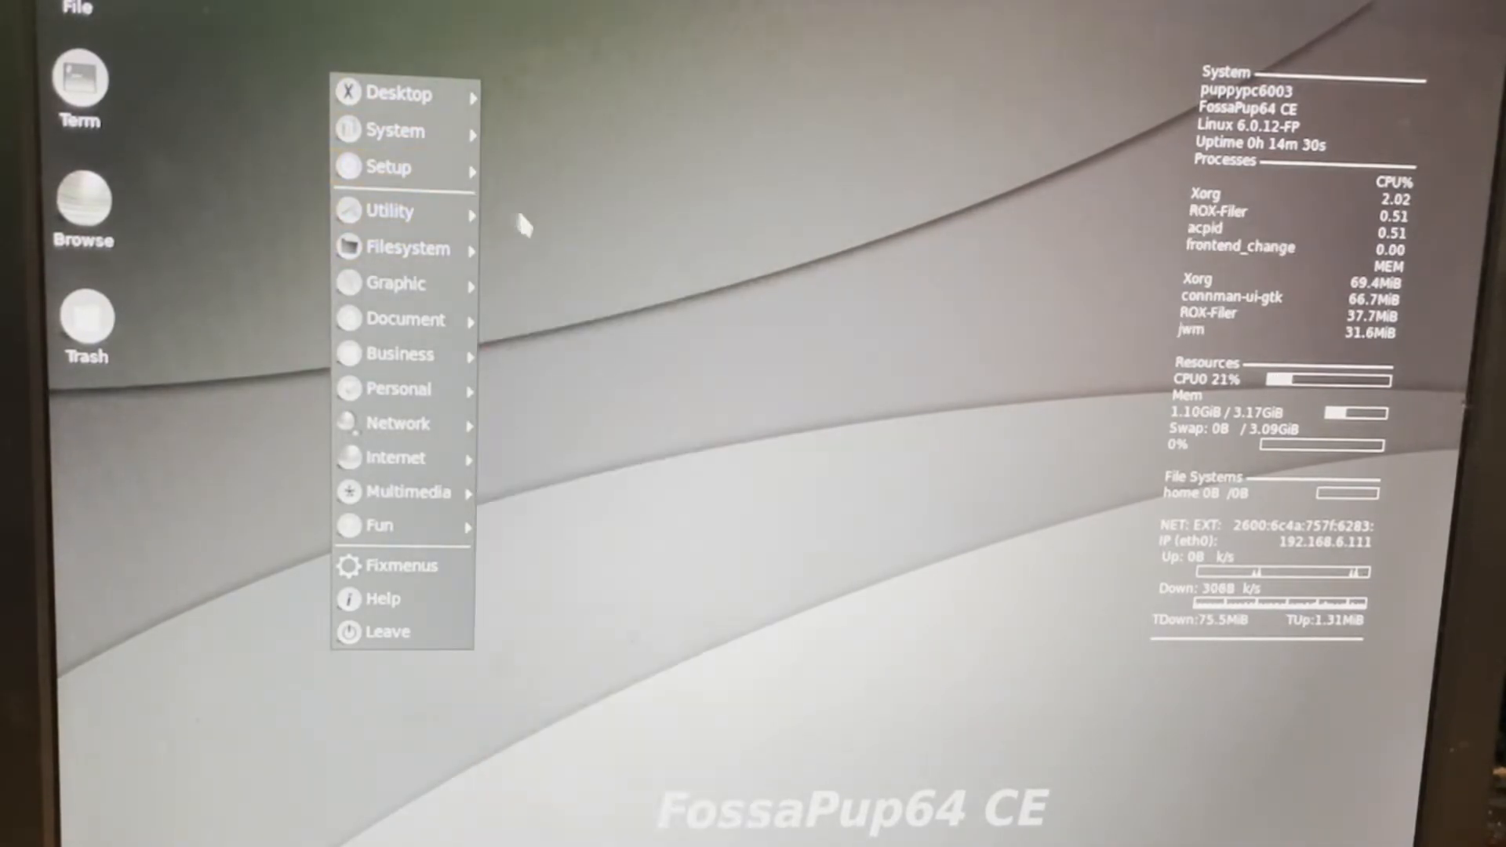
Show the Setup menu listing FrugalPup and the other installers.
click(389, 167)
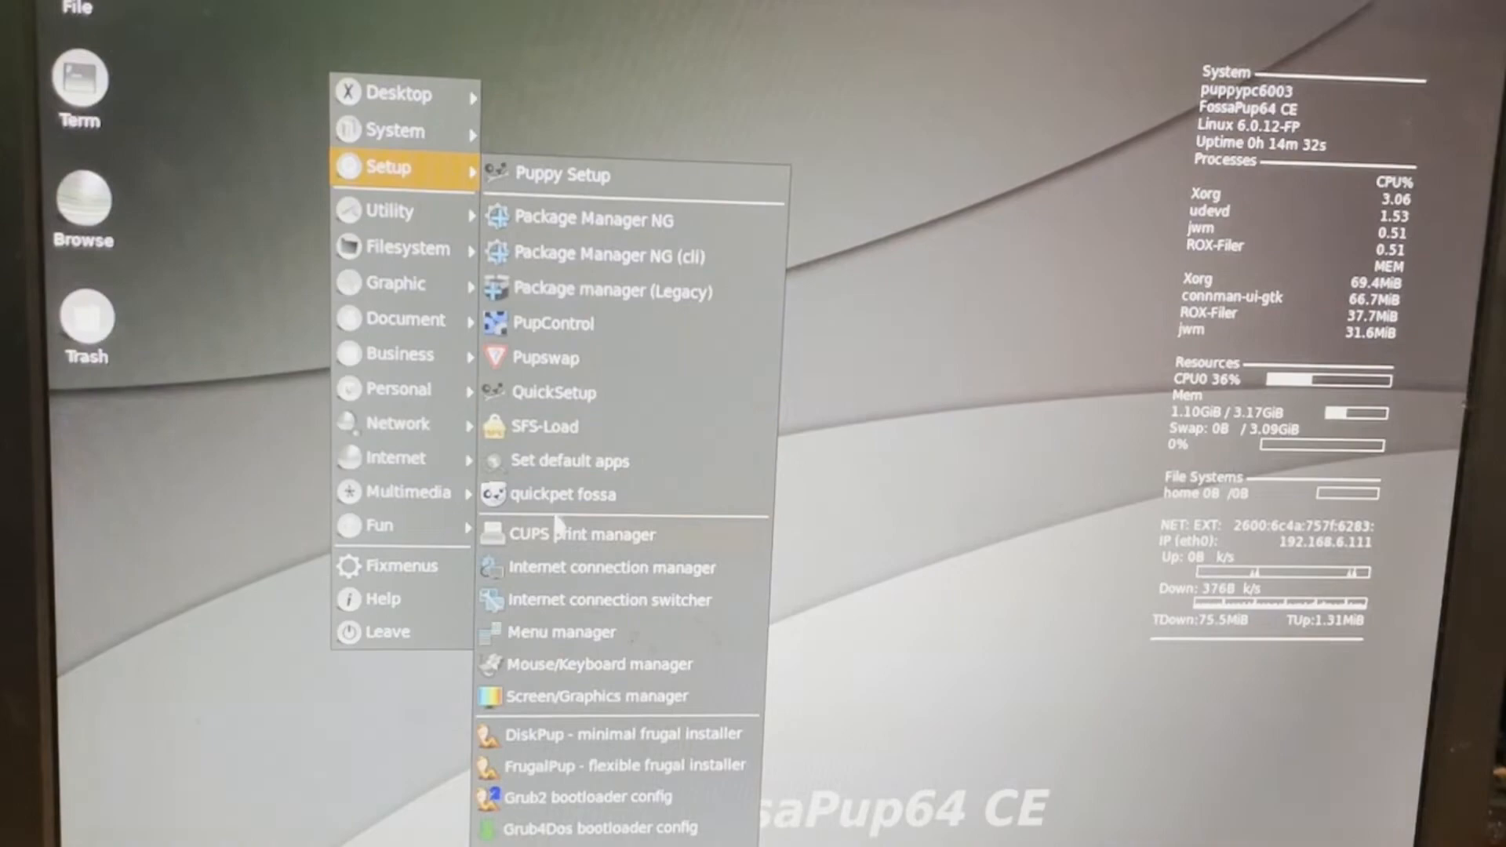
mouse_move(615, 766)
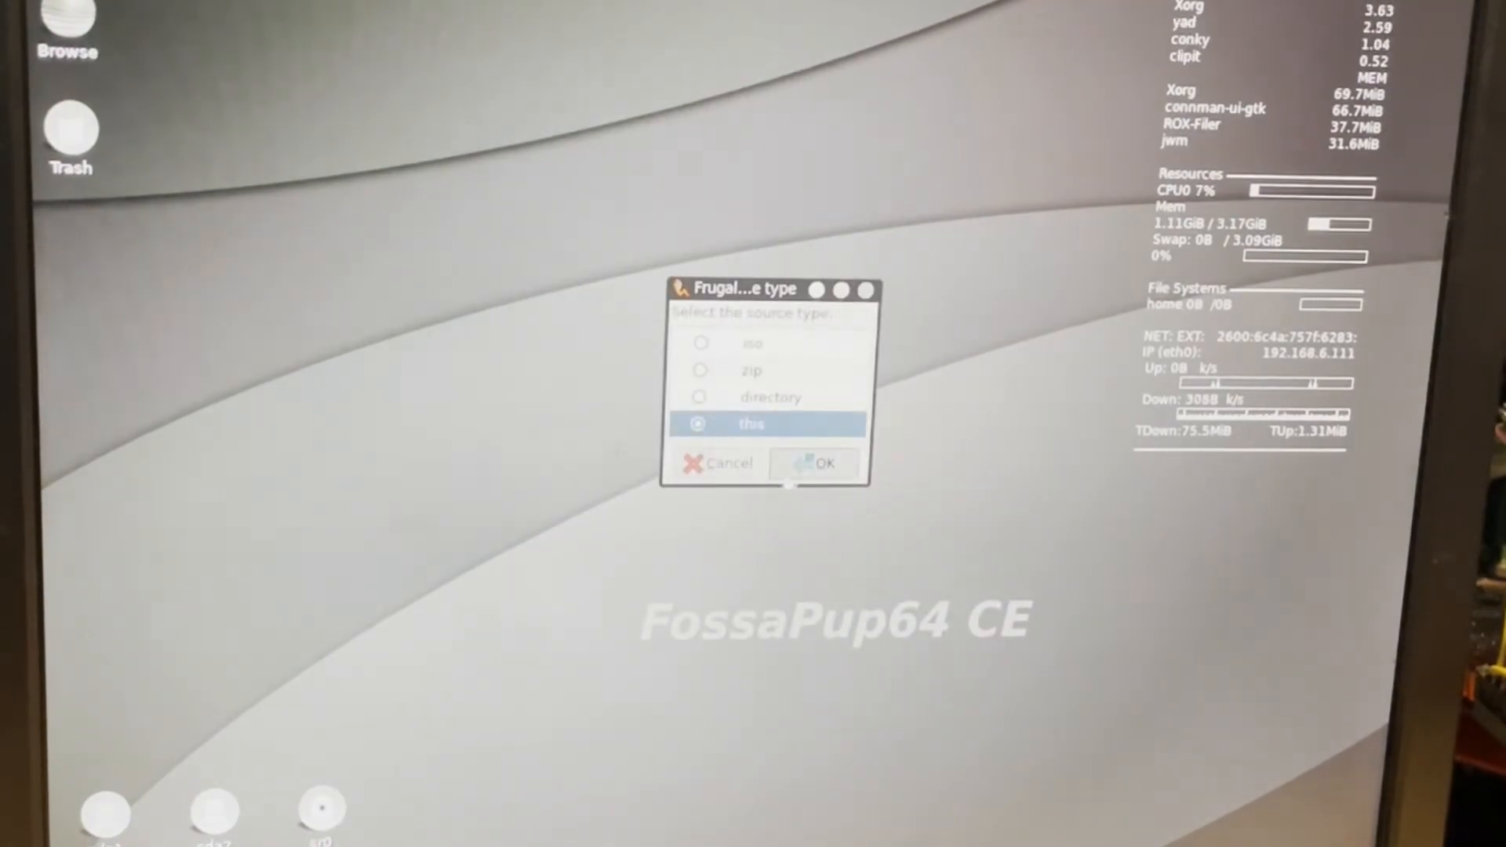
Install from the running system to ext4 partition sda2, accepting the directory and confirming.
click(821, 462)
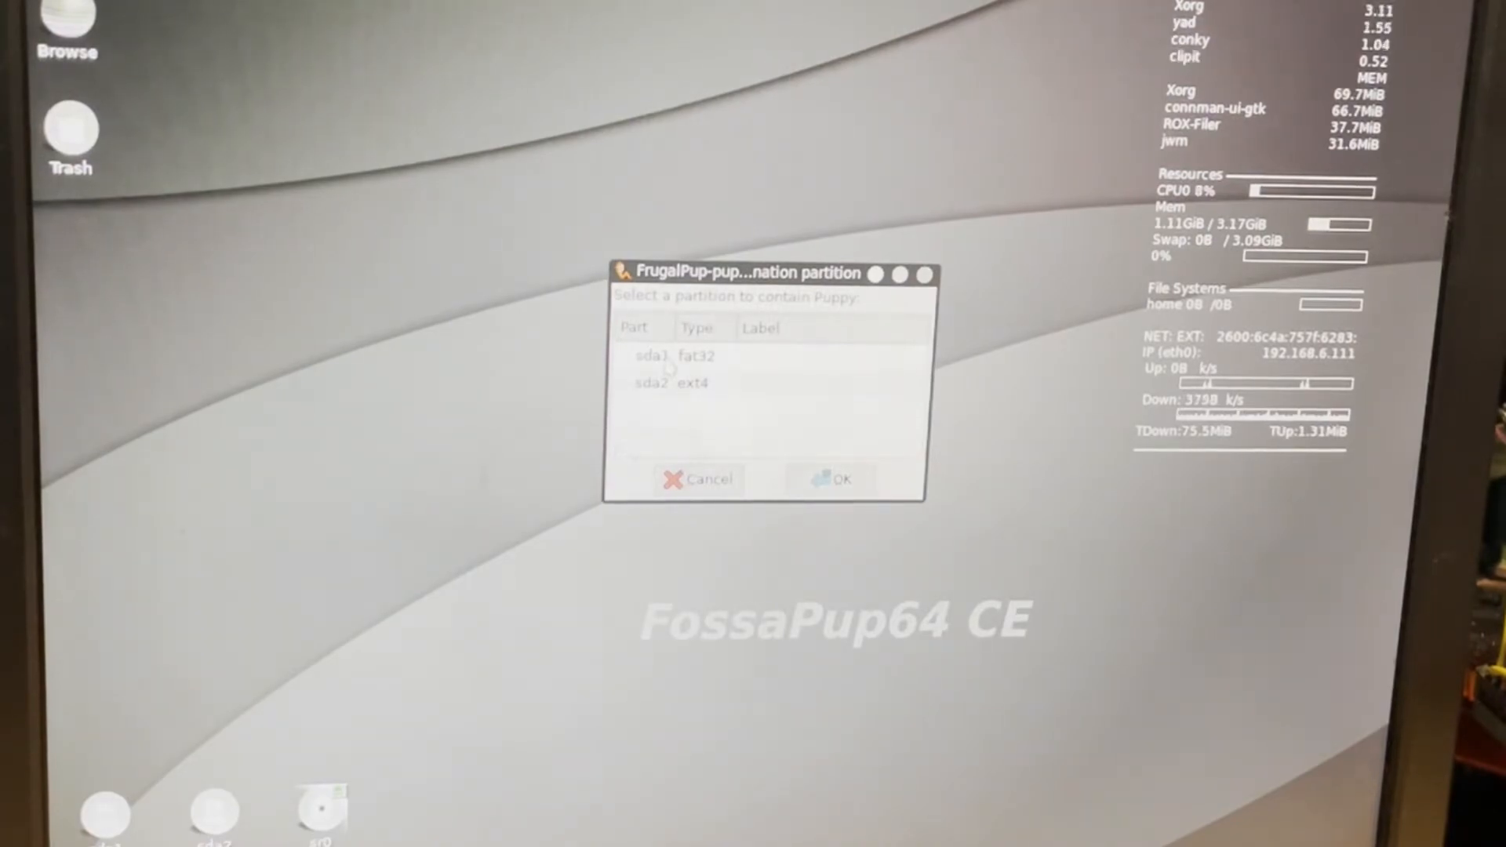
click(720, 384)
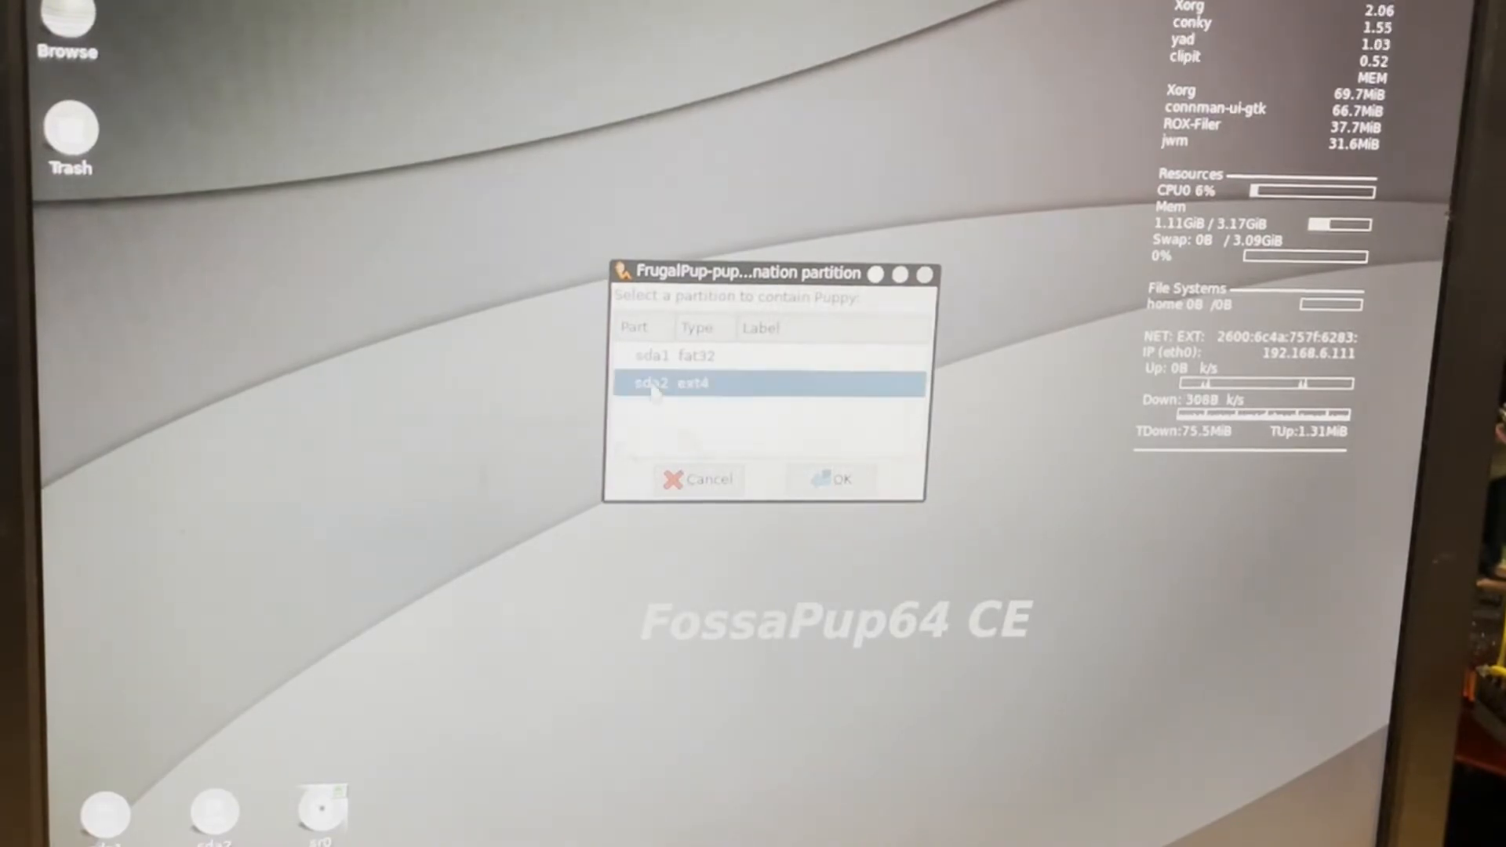
click(833, 480)
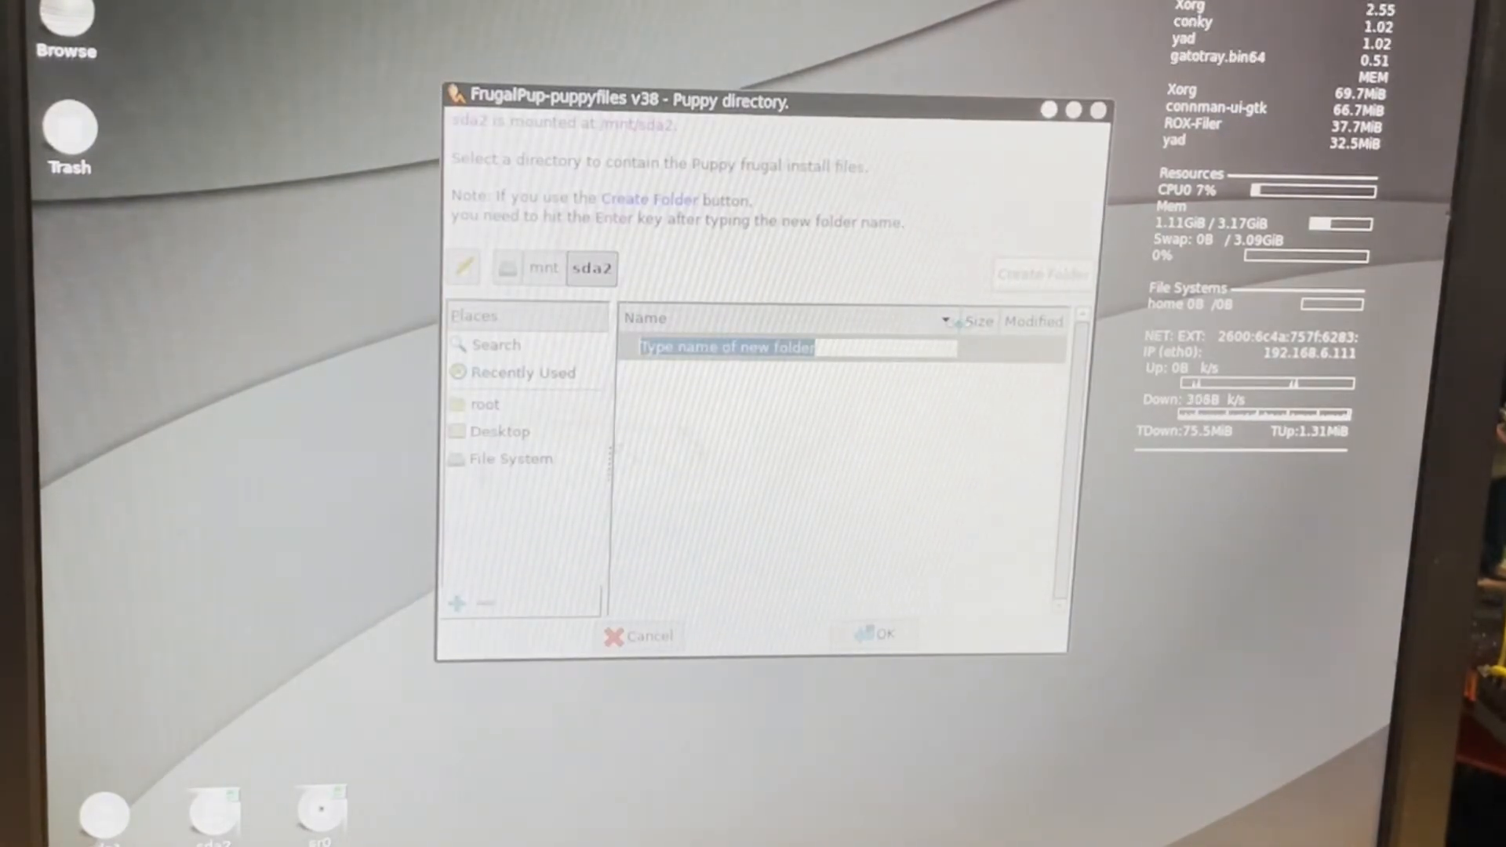
text(fos)
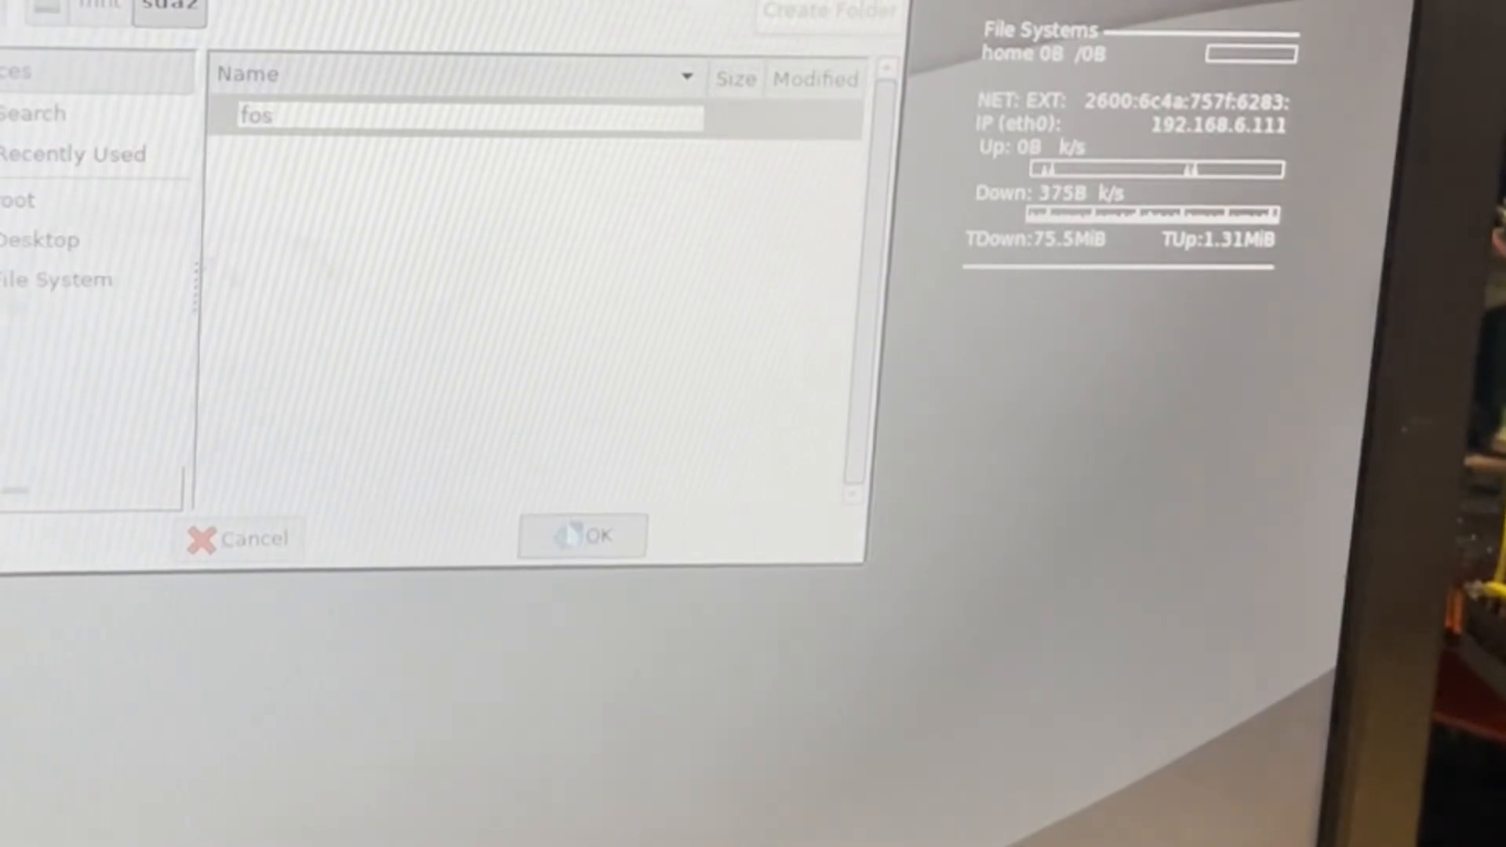
click(582, 535)
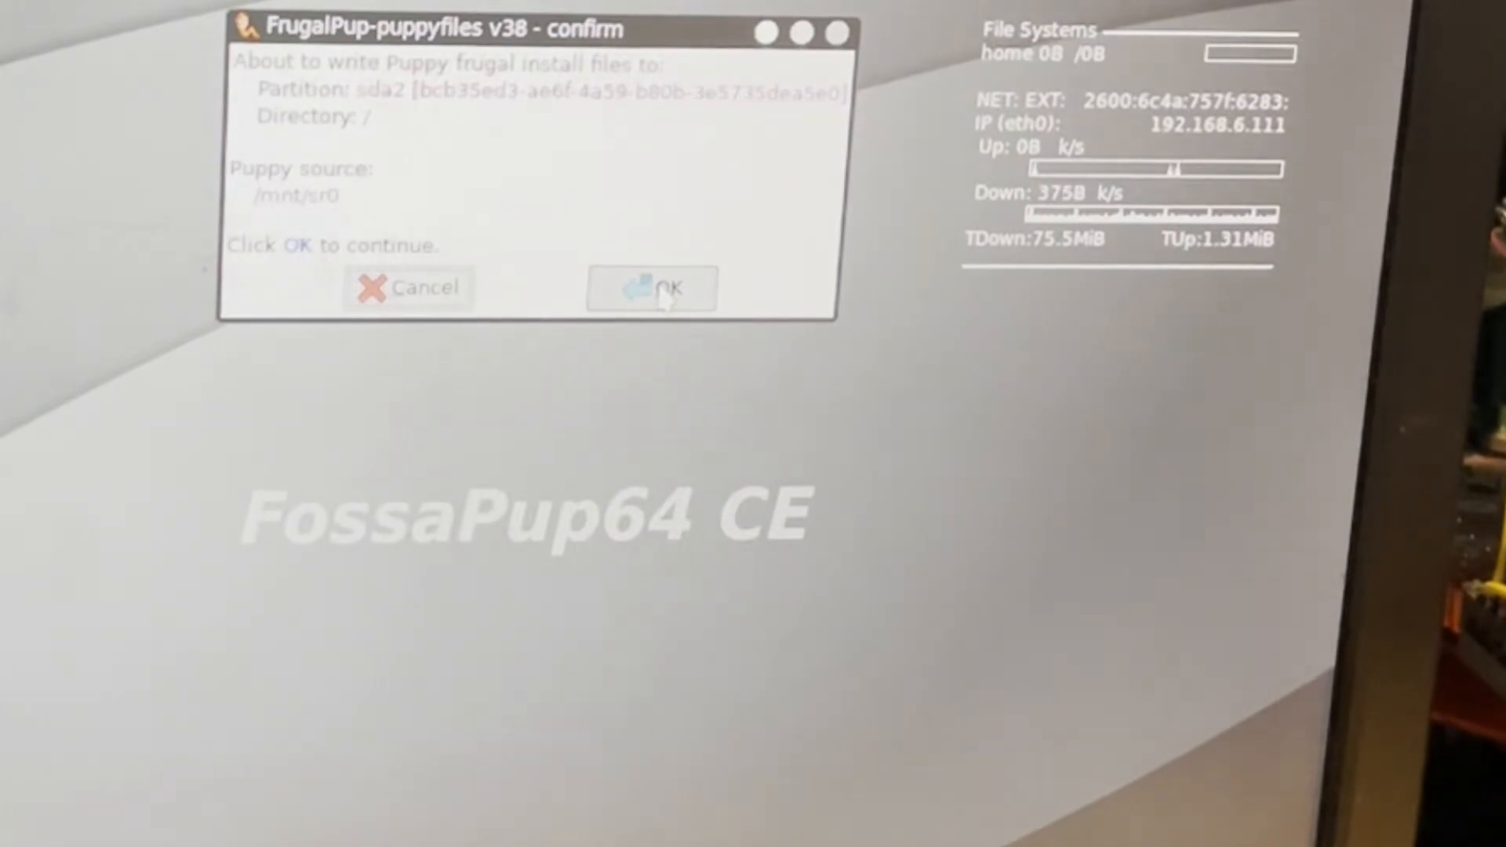
click(651, 287)
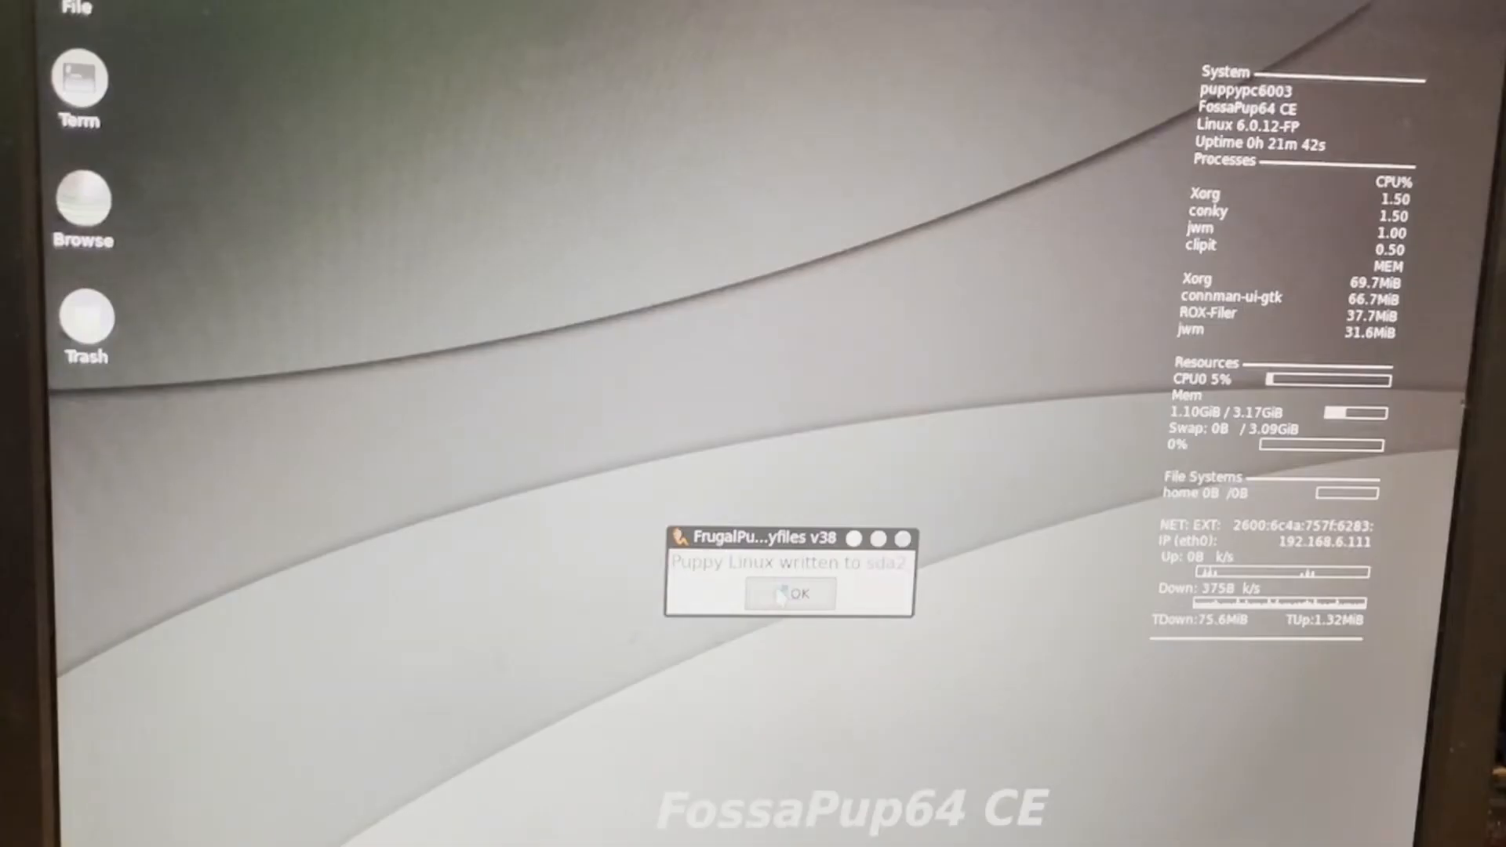
Acknowledge the sda2 install and start Boot setup, accepting sda2 and its directory.
click(790, 594)
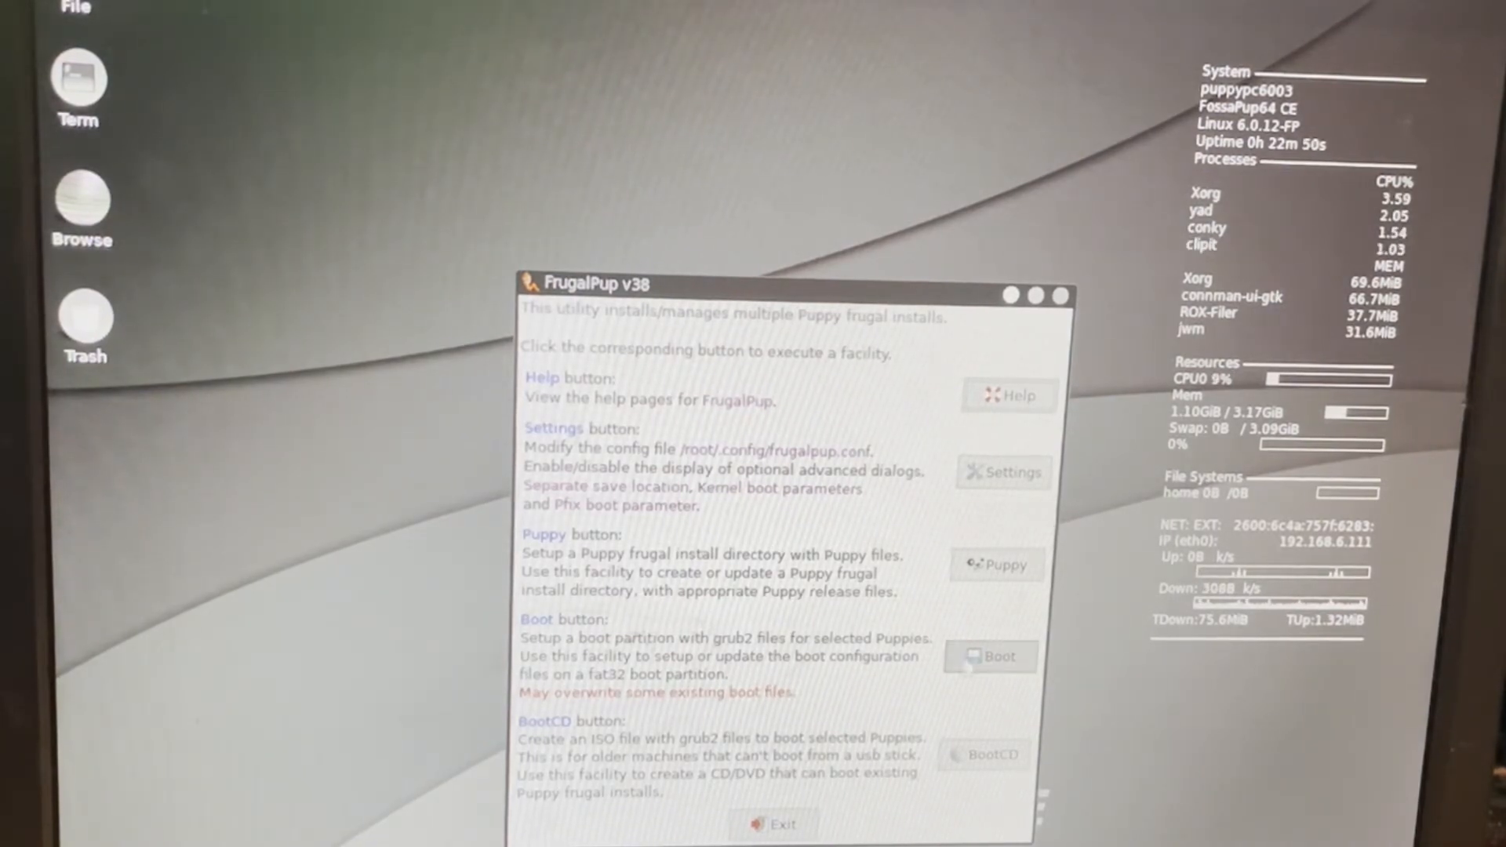
click(990, 656)
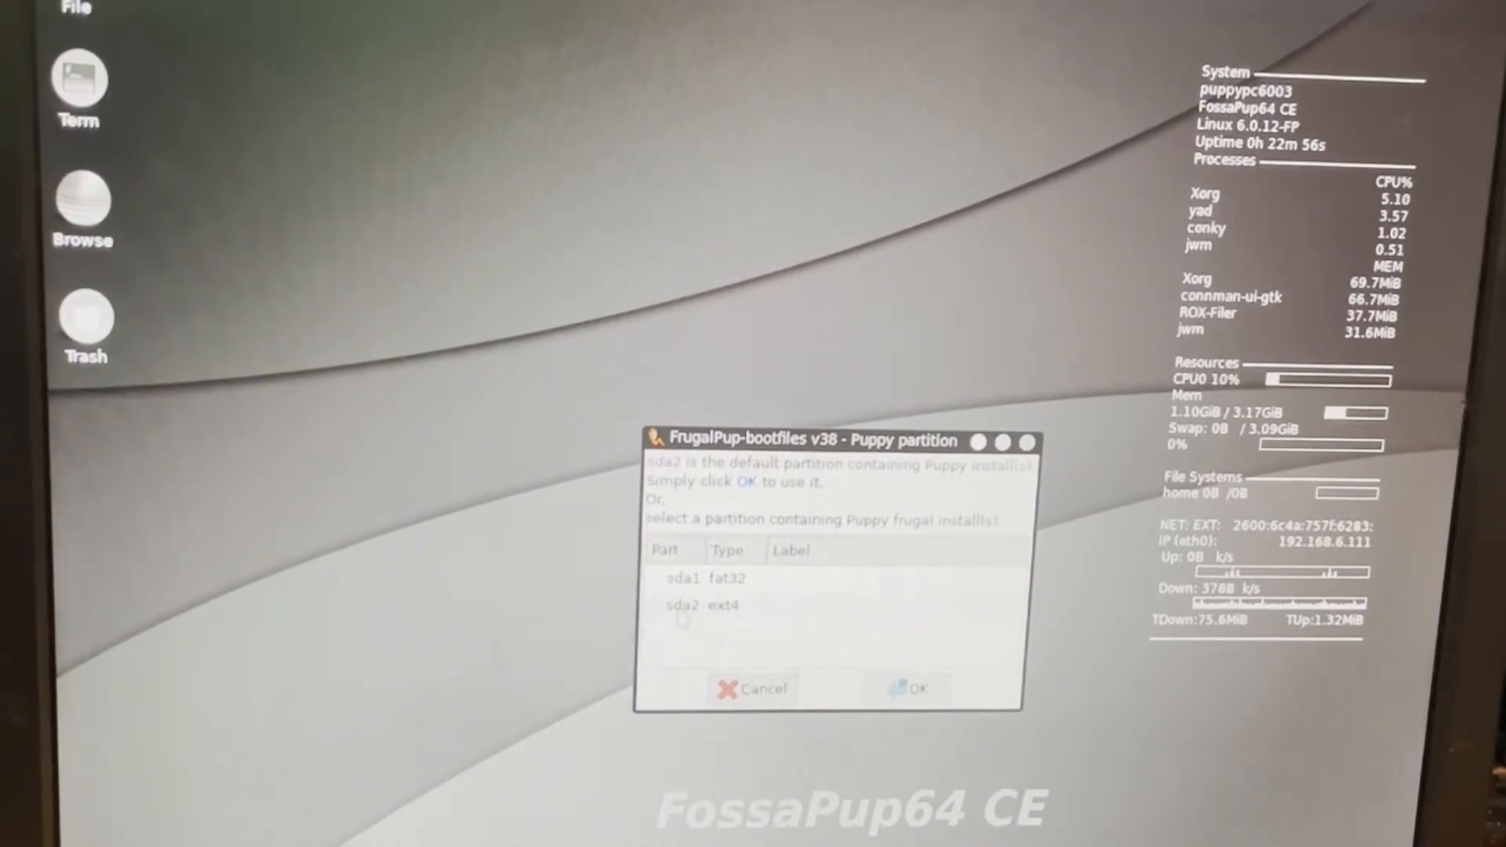
click(906, 688)
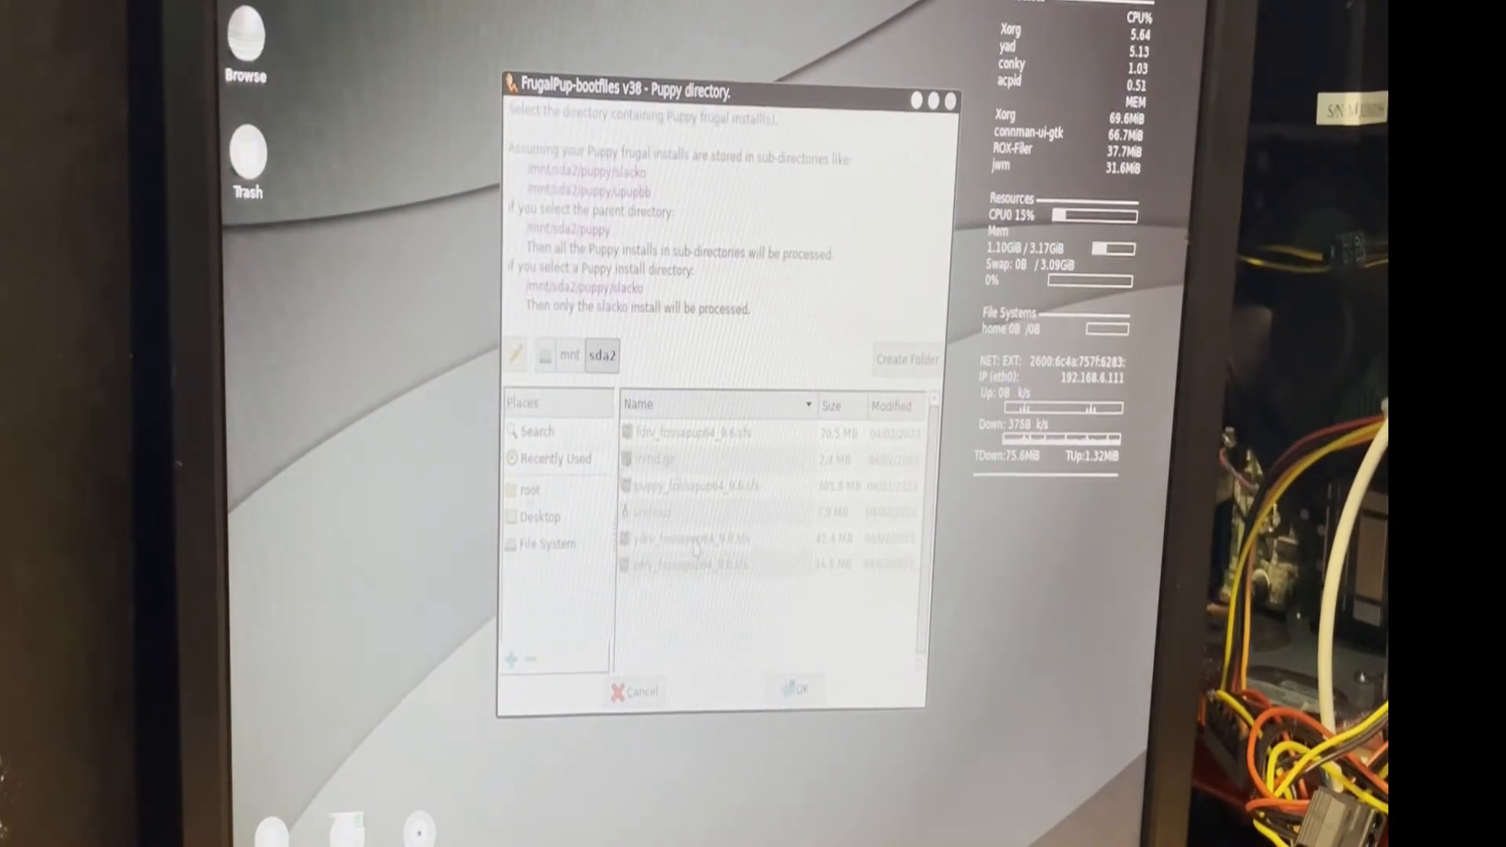
click(797, 690)
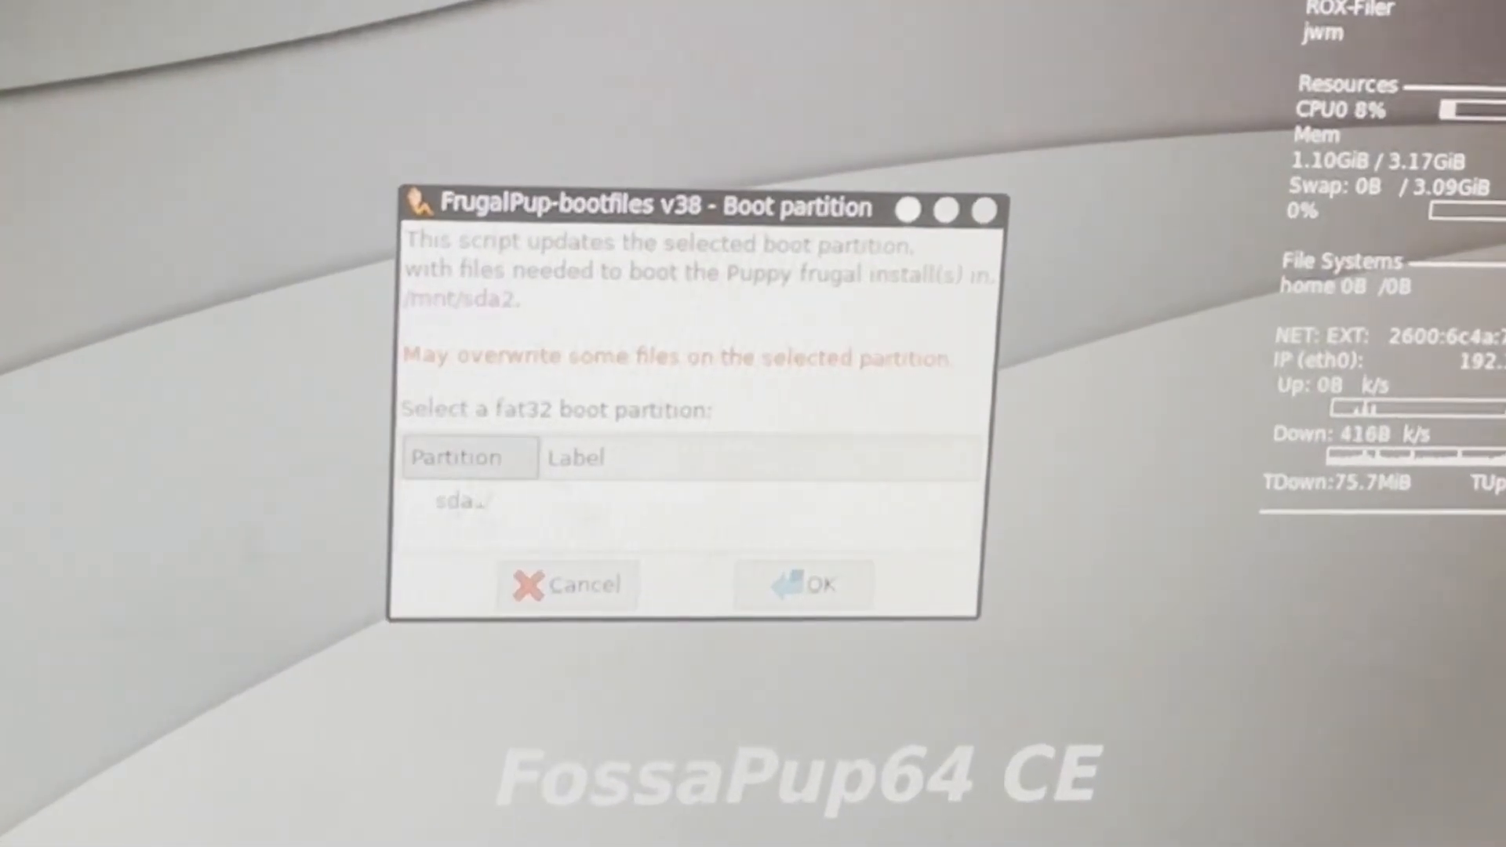
Choose sda1 as the boot partition and install grub2 for both UEFI and MBR.
click(464, 501)
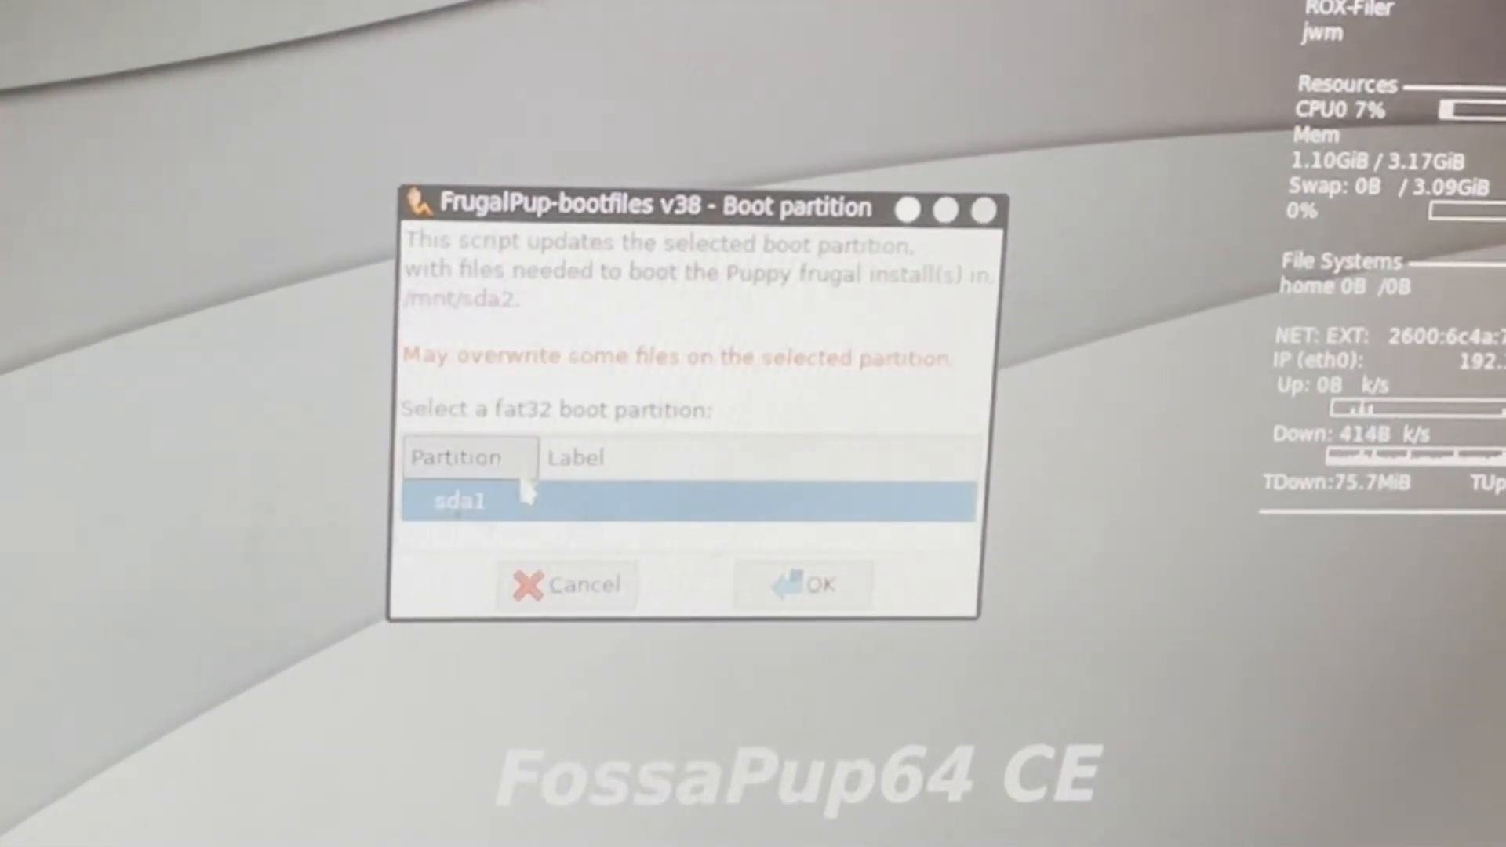
click(801, 585)
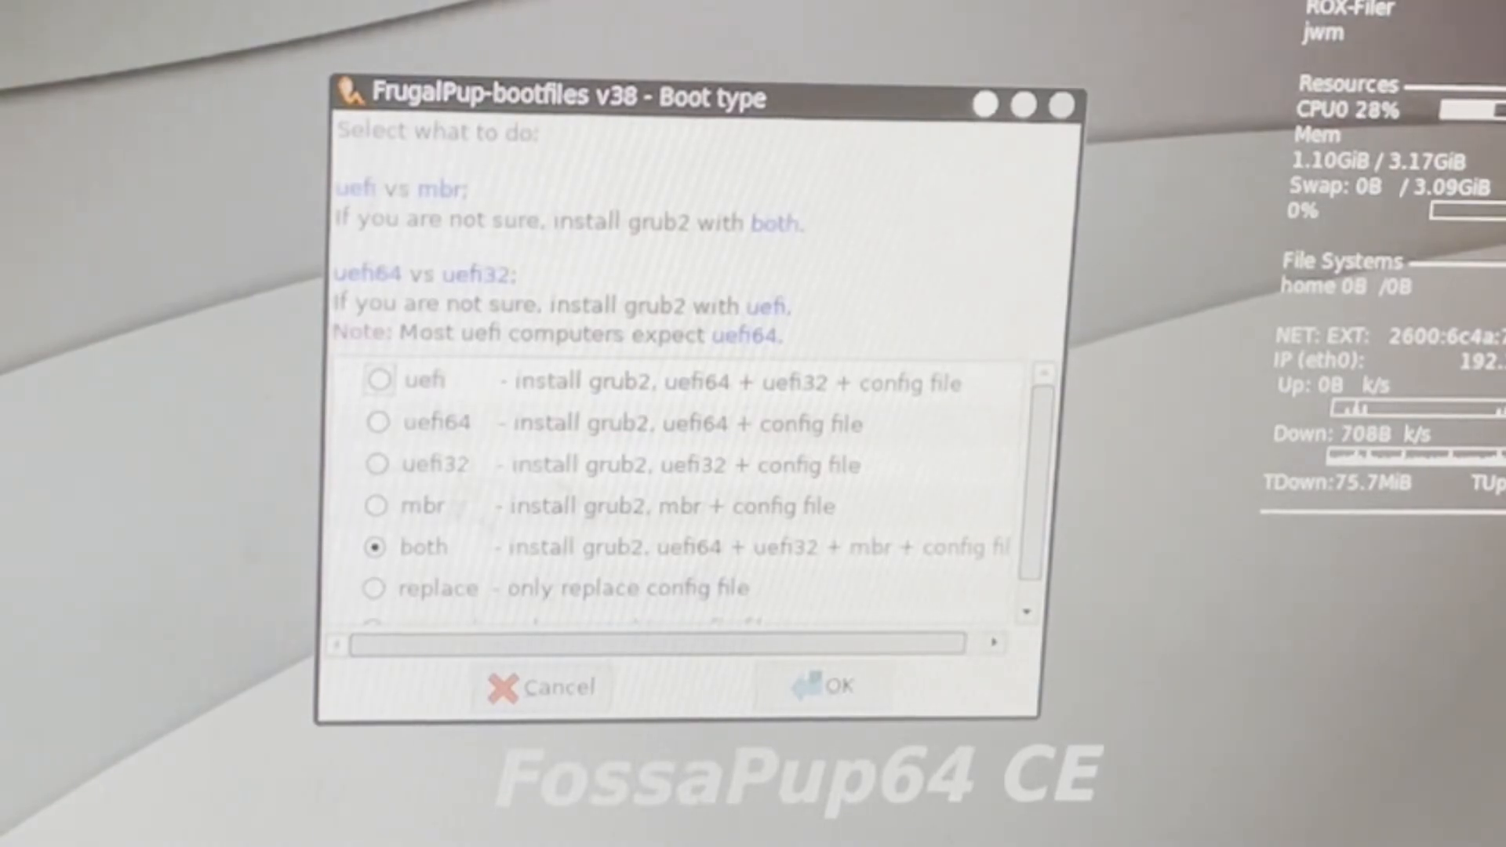
click(833, 685)
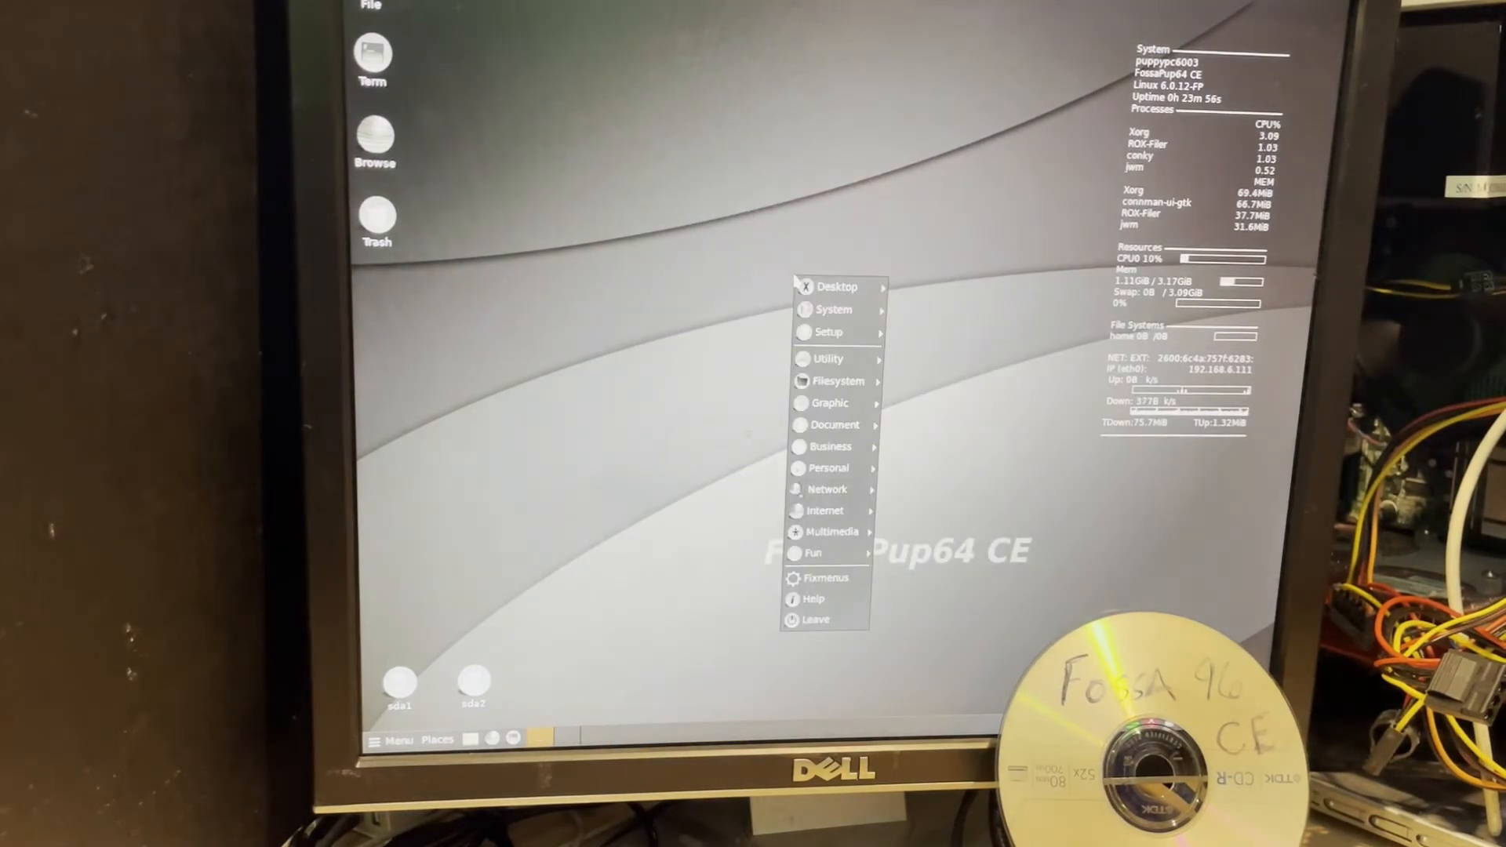
Choose Shutdown from the main menu's Leave options.
click(814, 618)
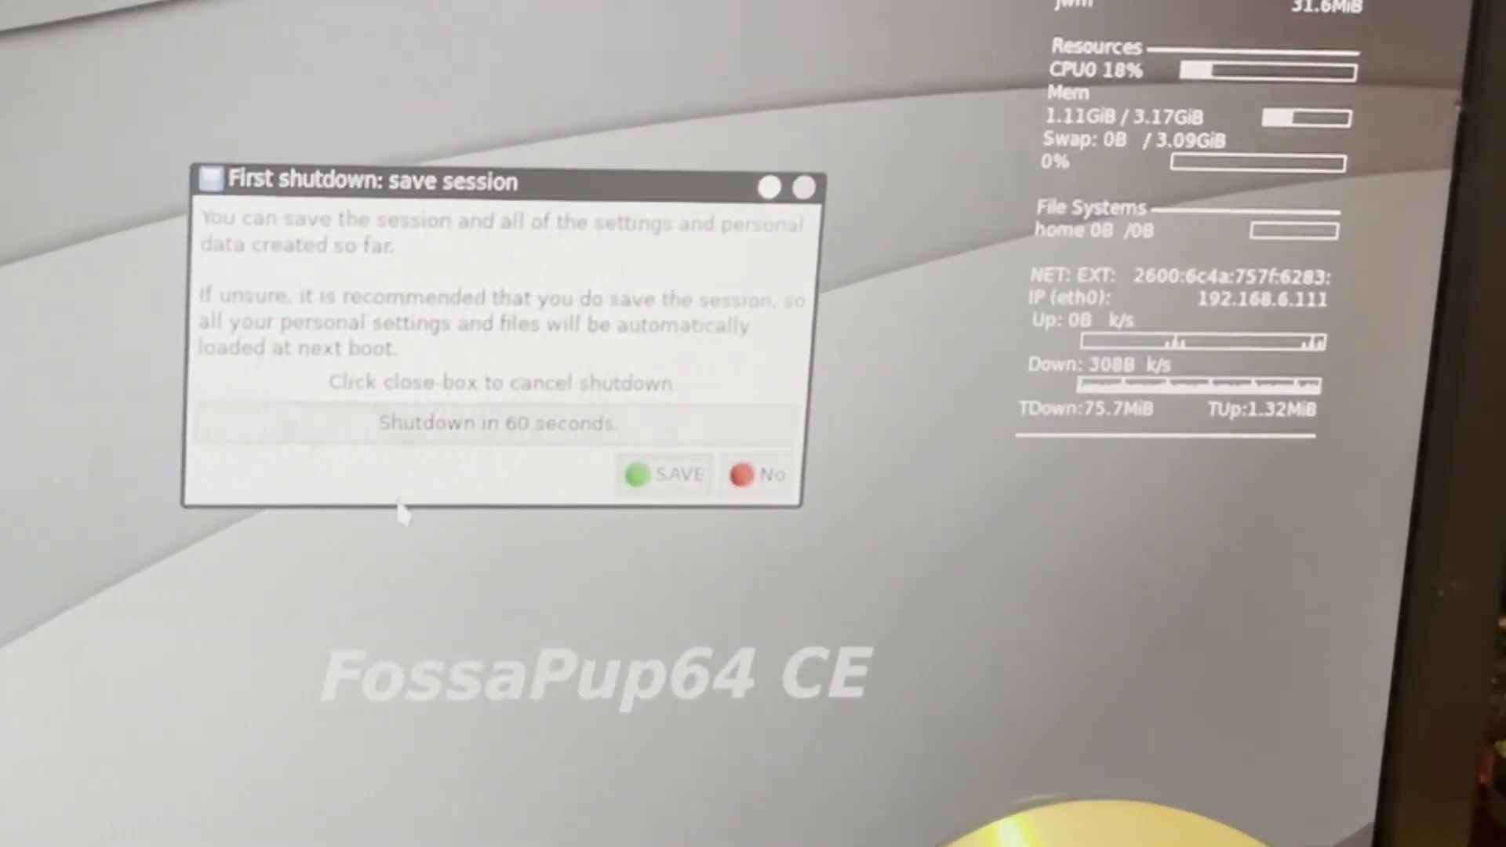
Choose to save the session to the sda2 partition, unencrypted (NORMAL), as a folder.
click(664, 475)
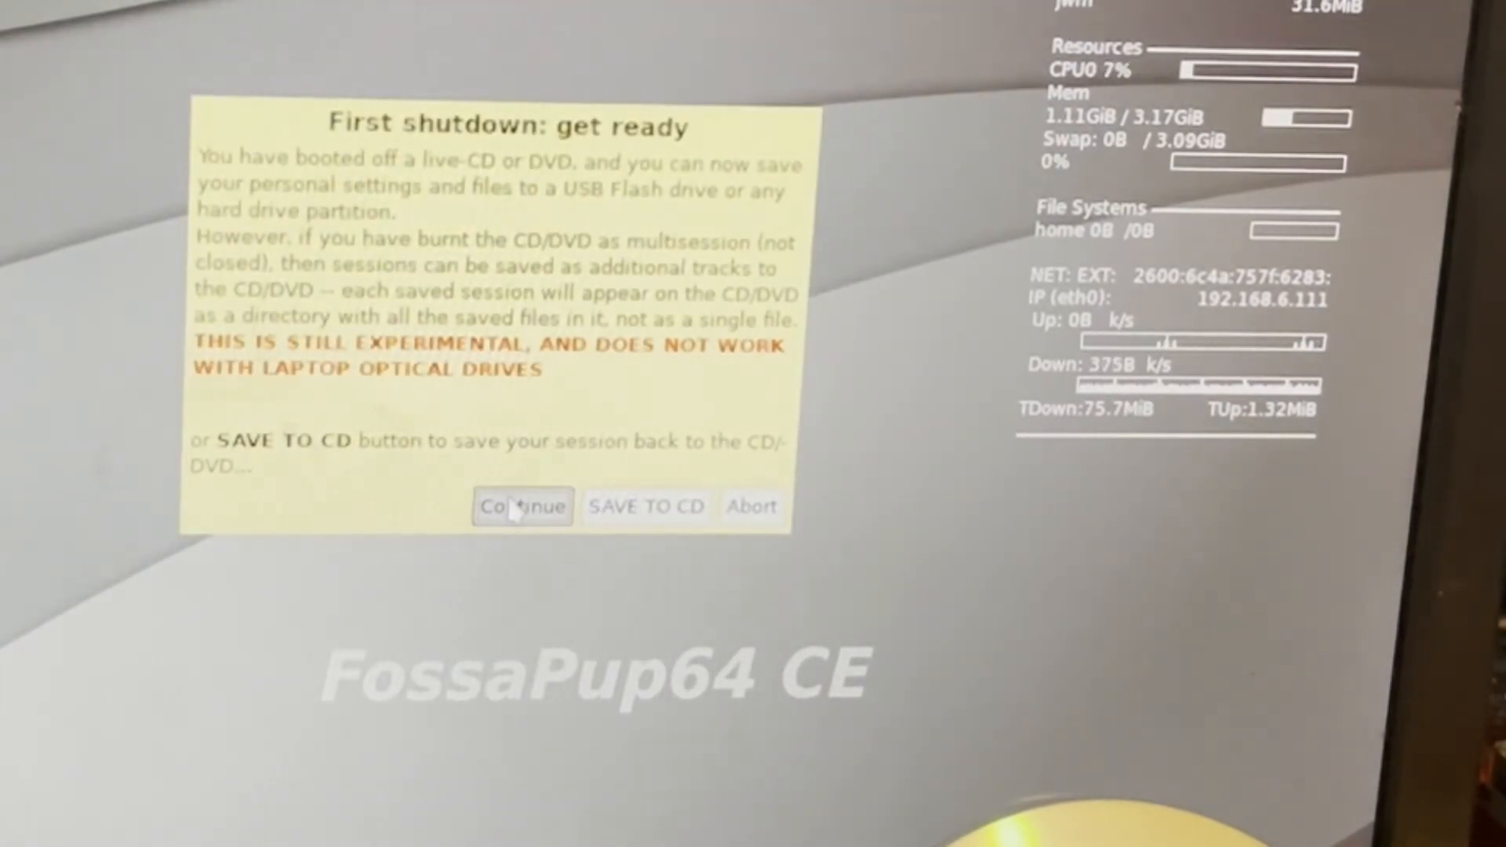
click(521, 506)
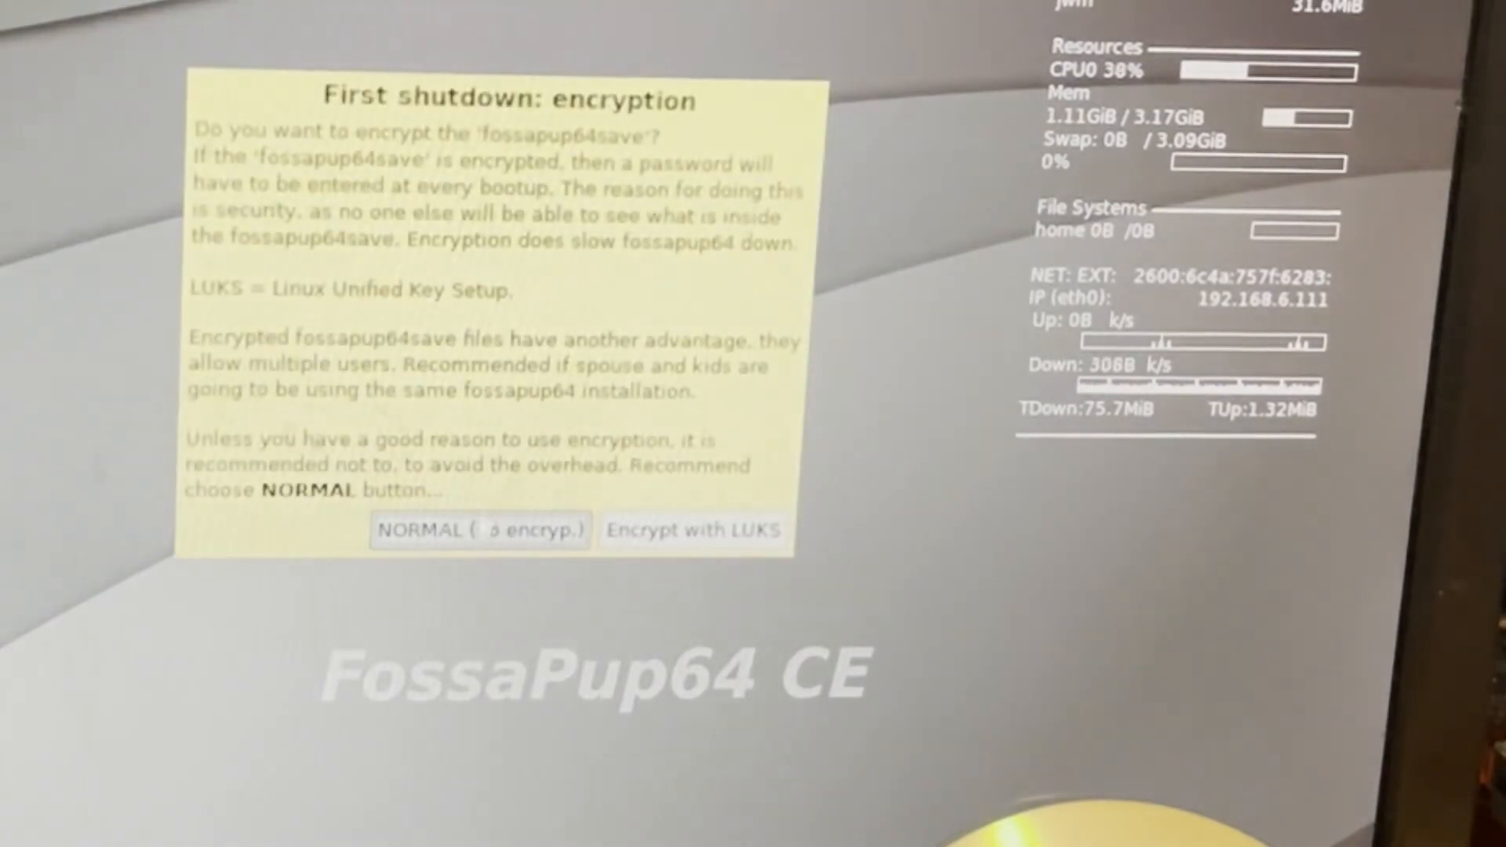
click(479, 530)
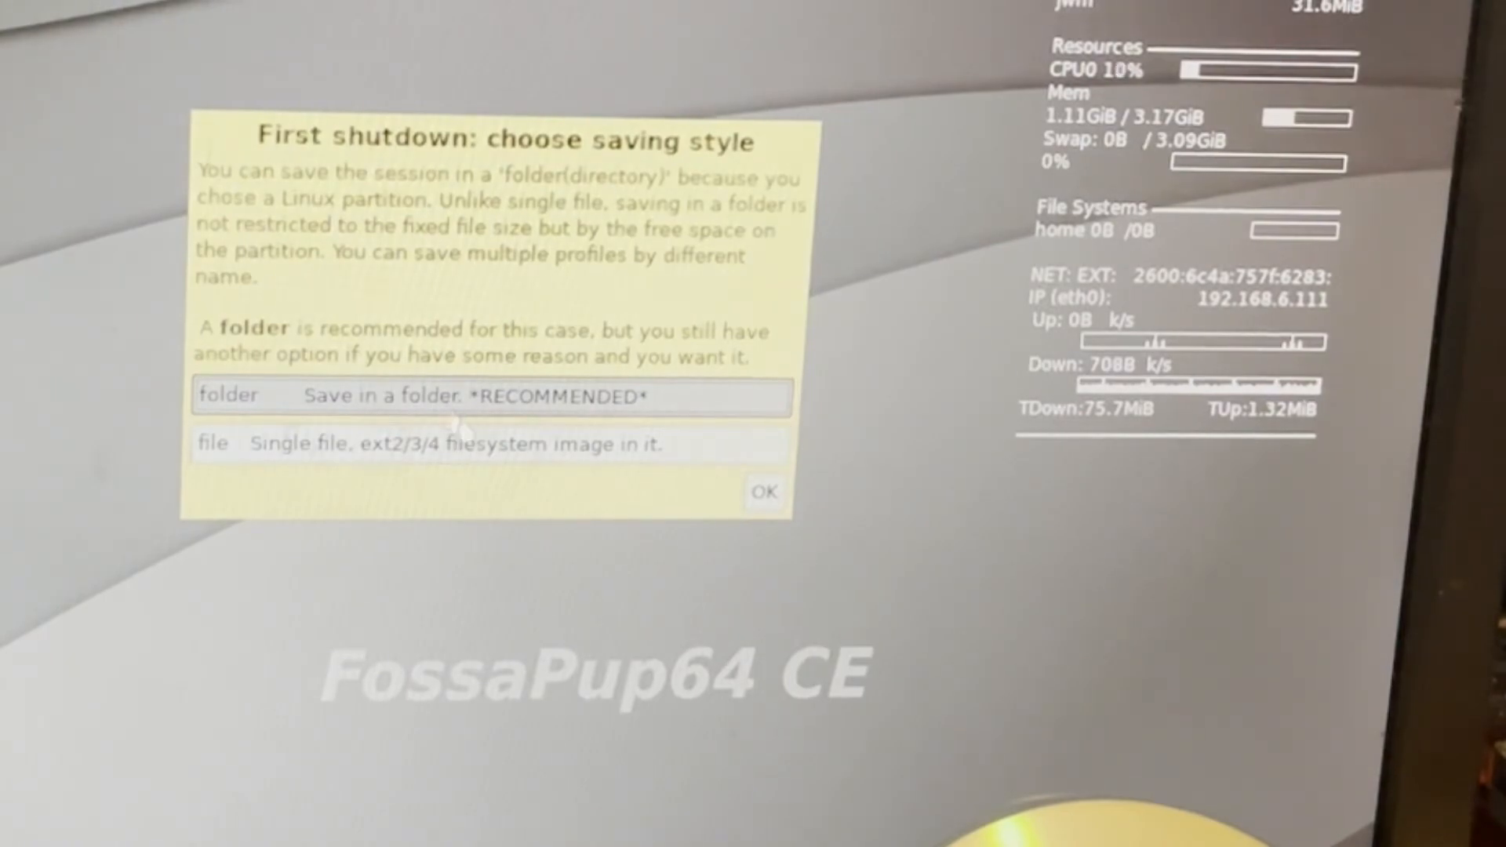
click(766, 492)
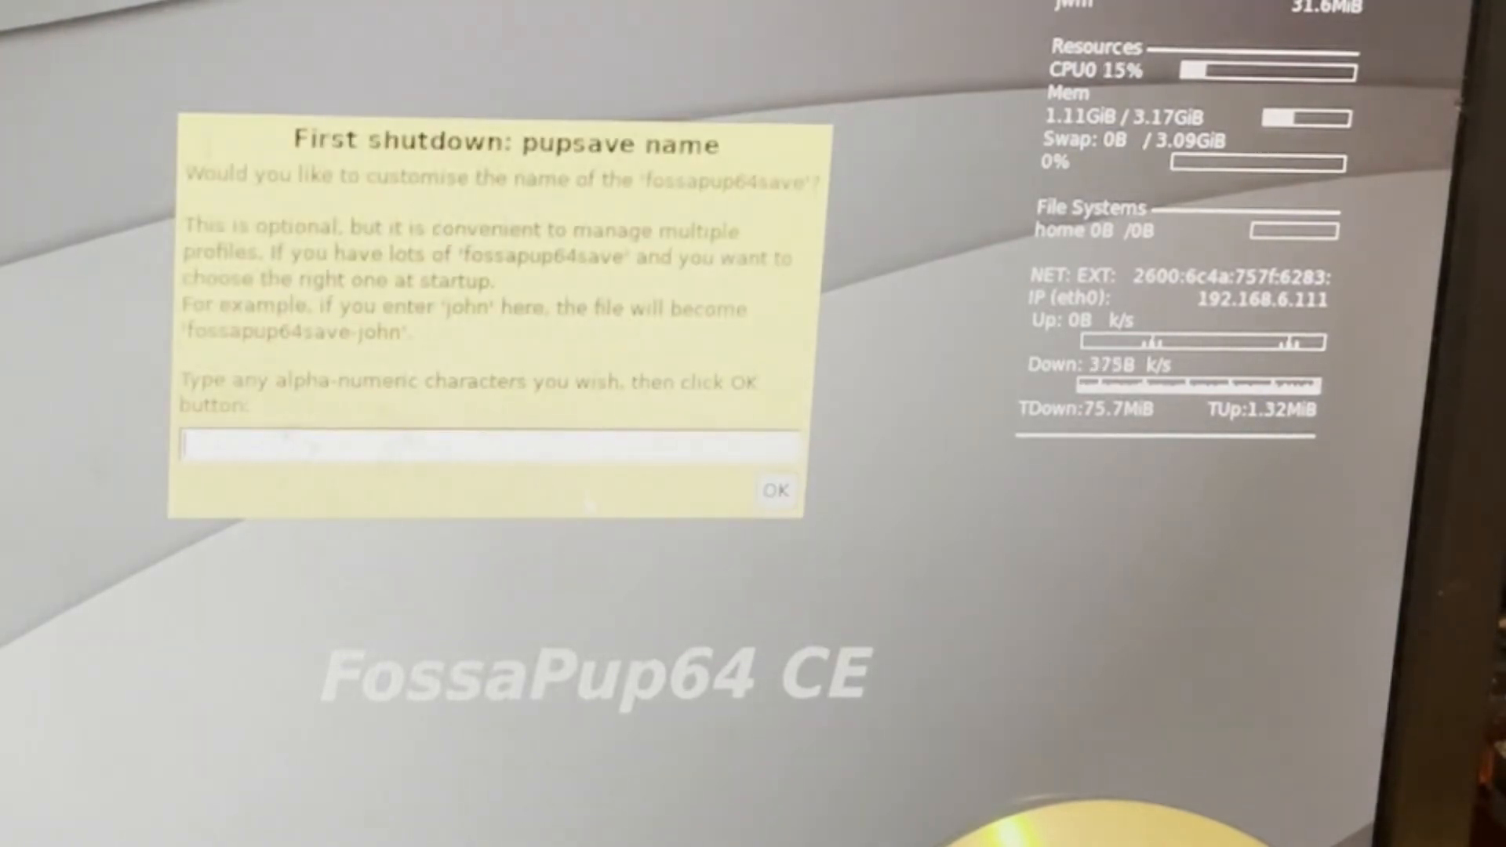
Name the save folder with suffix 'foss1' (fossapup64save-foss1) and confirm.
text(H)
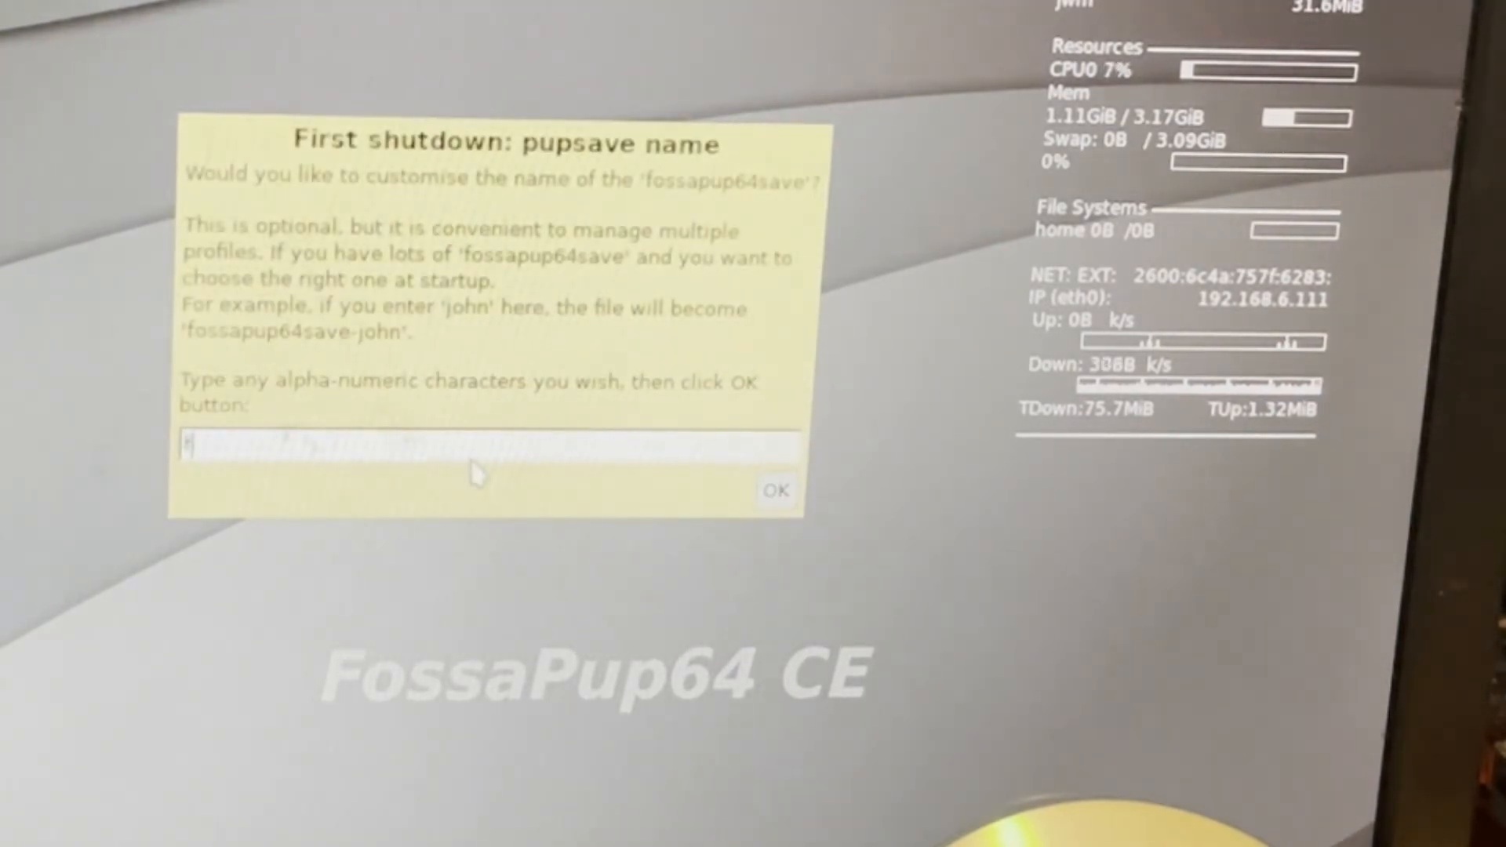
text(foss)
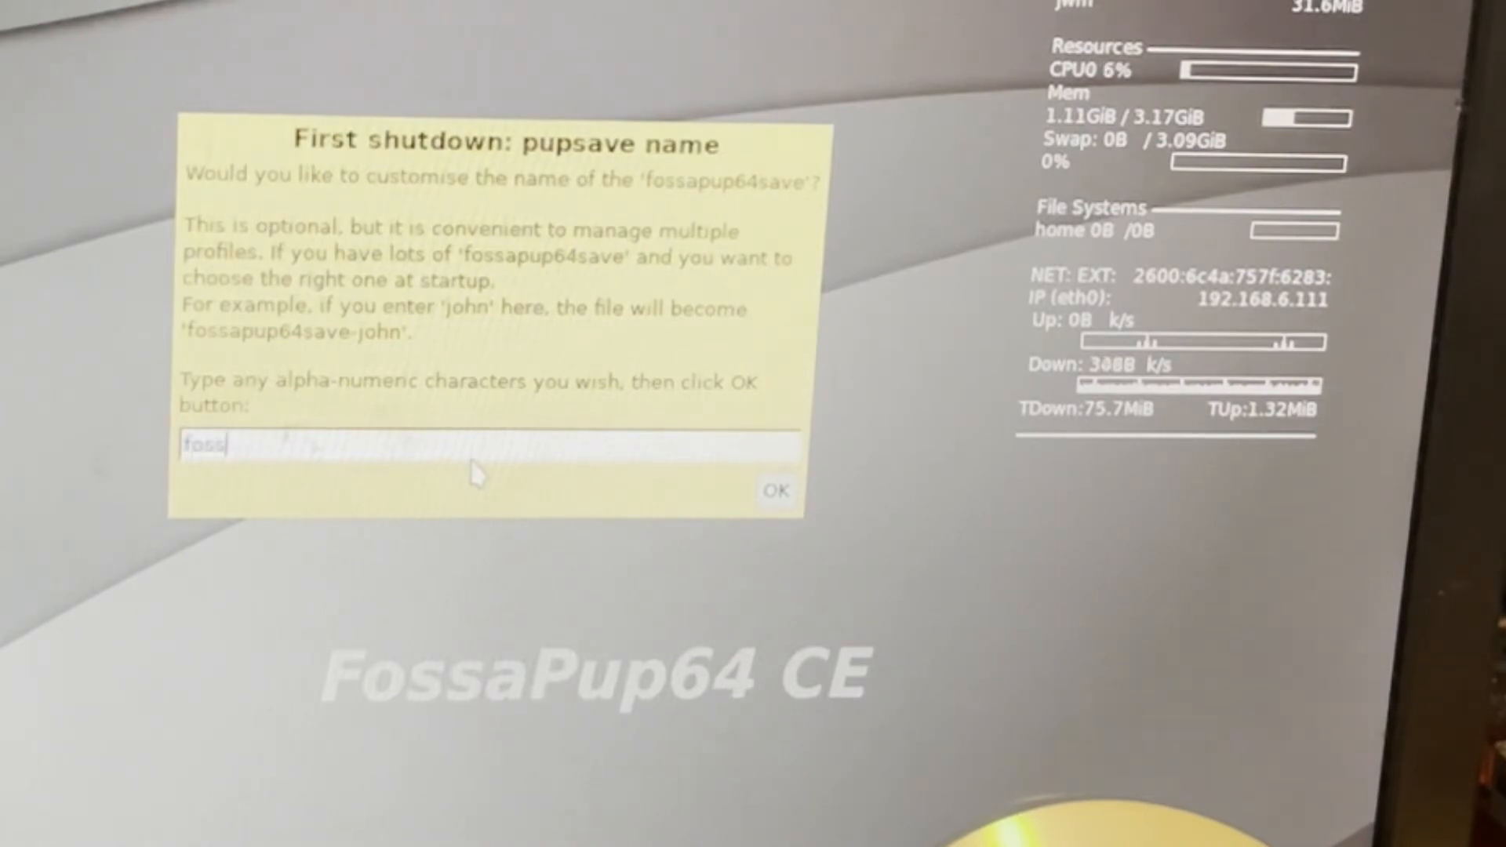
text(1)
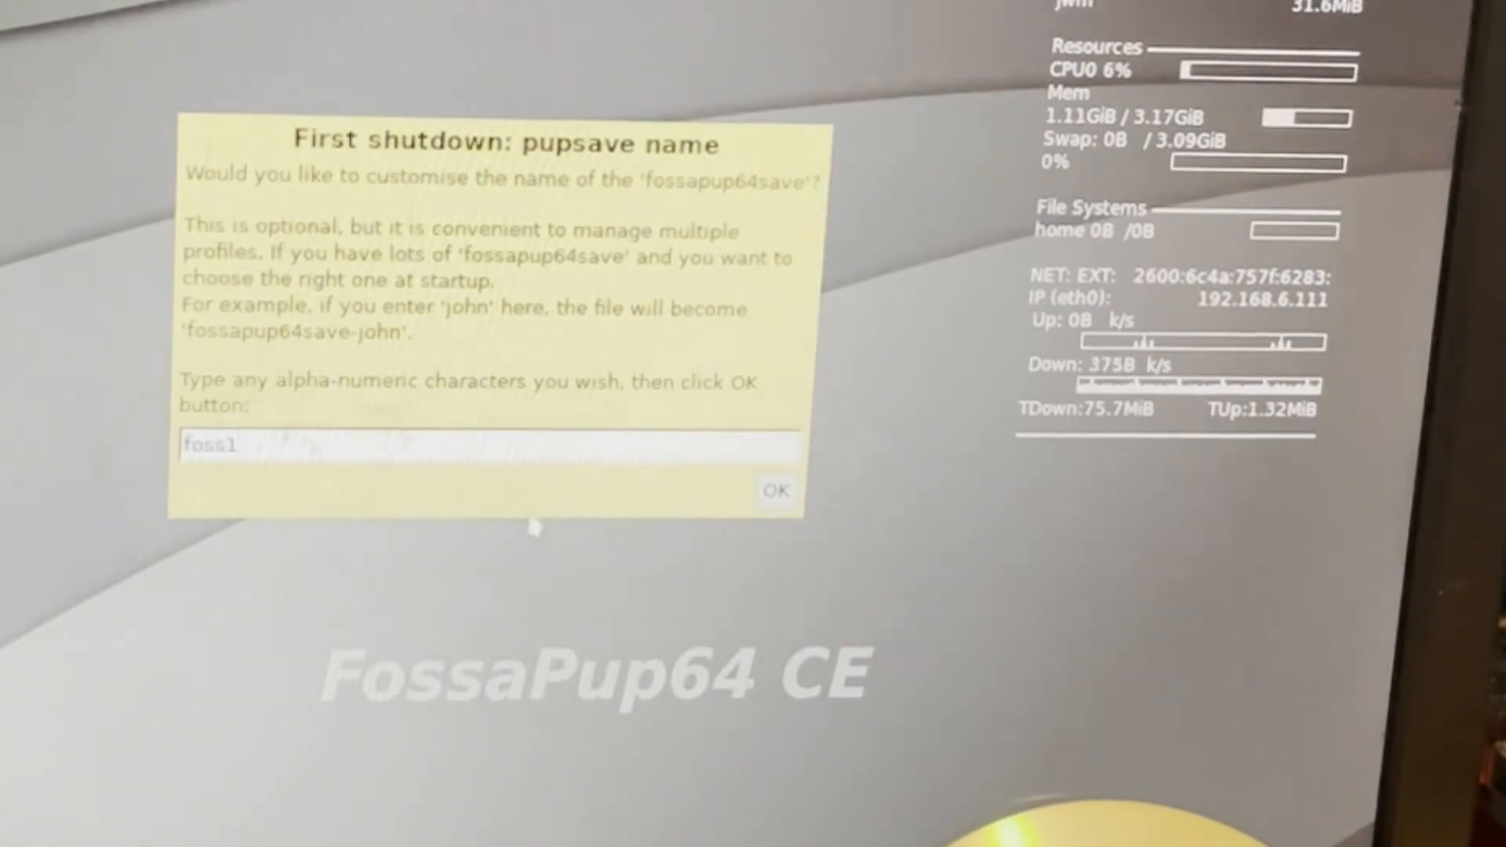
click(776, 490)
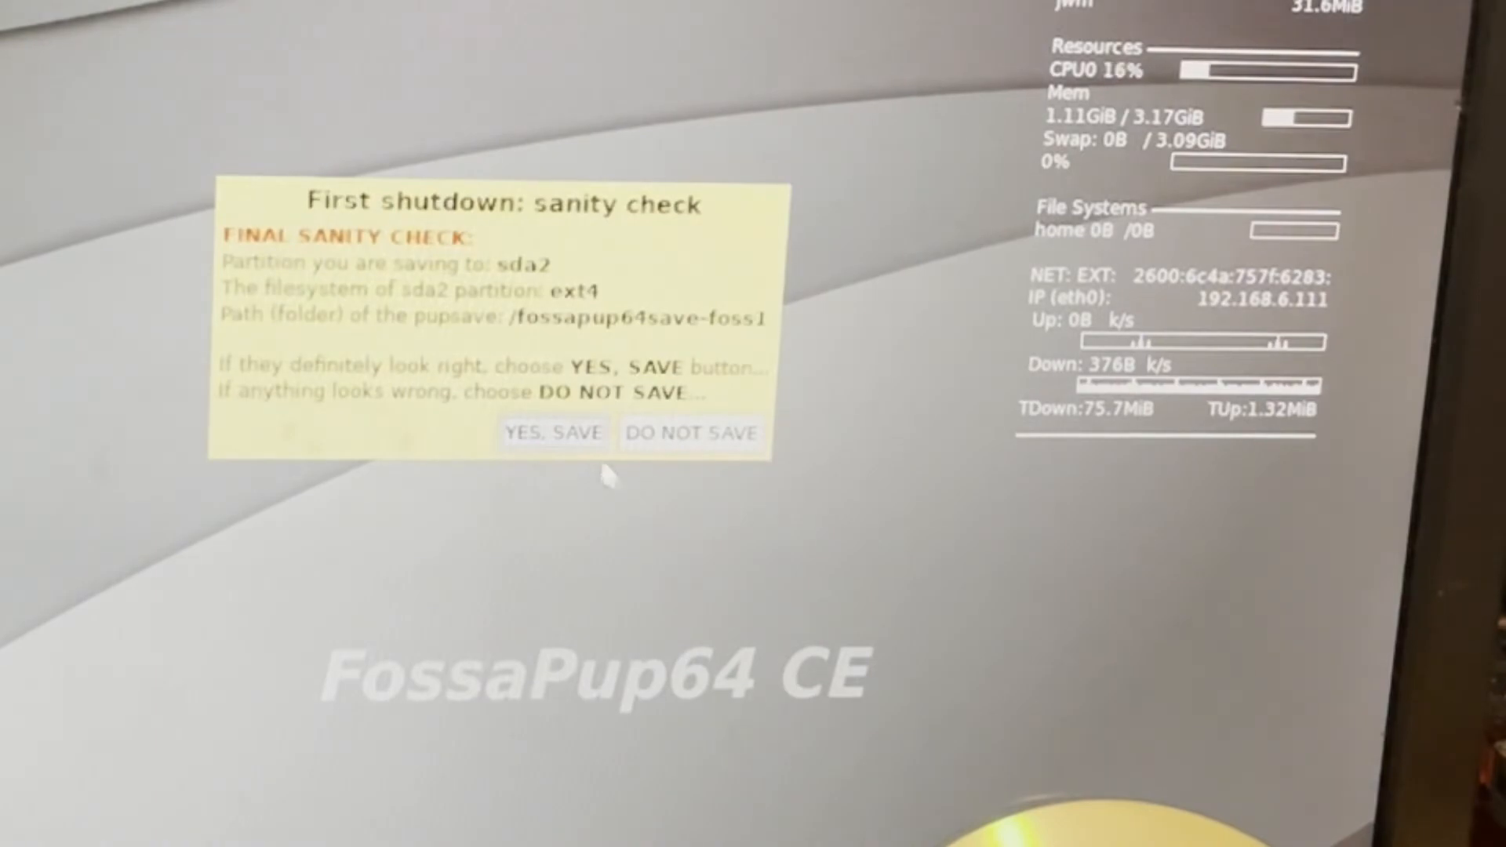